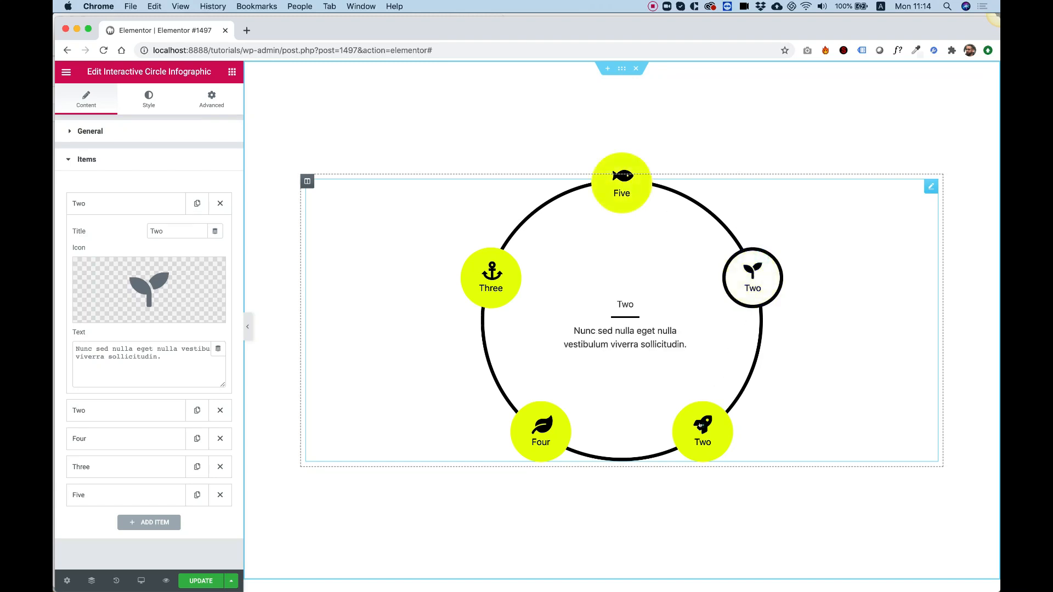
- Place the default Interactive Circle Infographic with six teal buttons on the page
click(541, 432)
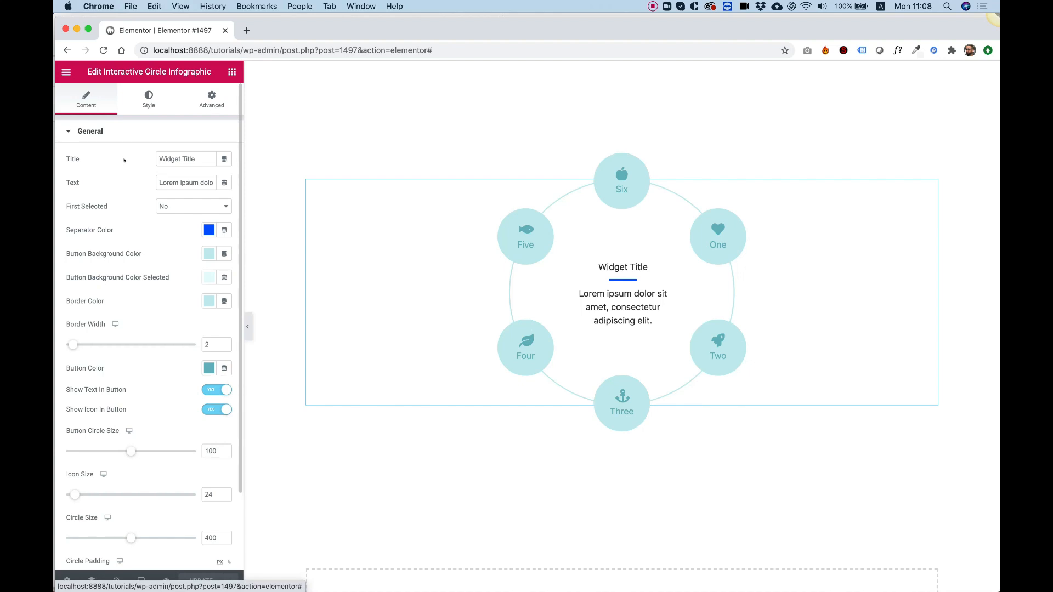
- Activate buttons One, Three, Four and Six in turn, leaving item Six's text in the centre
click(620, 291)
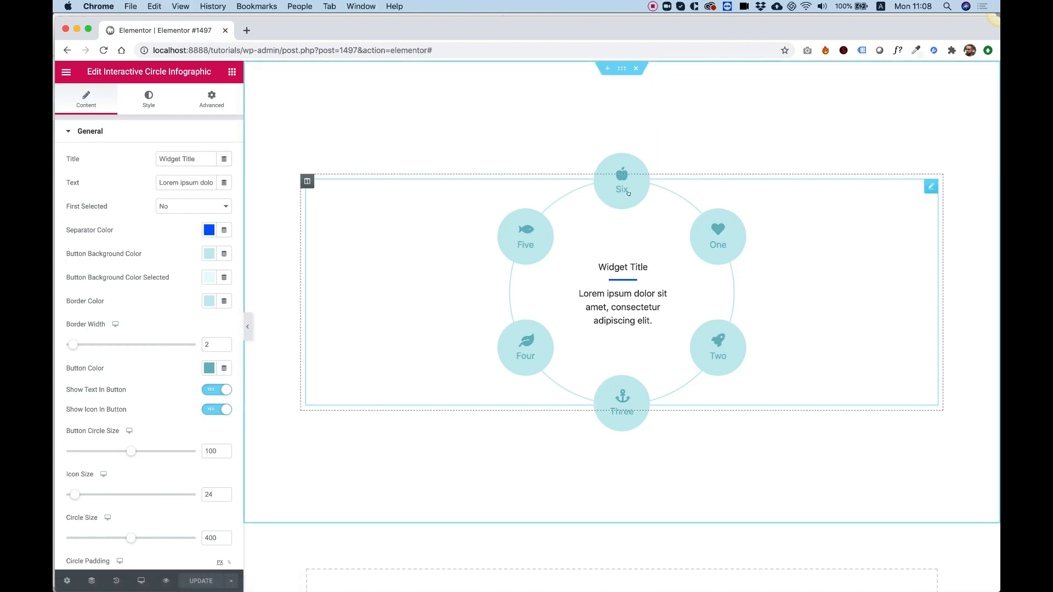
click(718, 236)
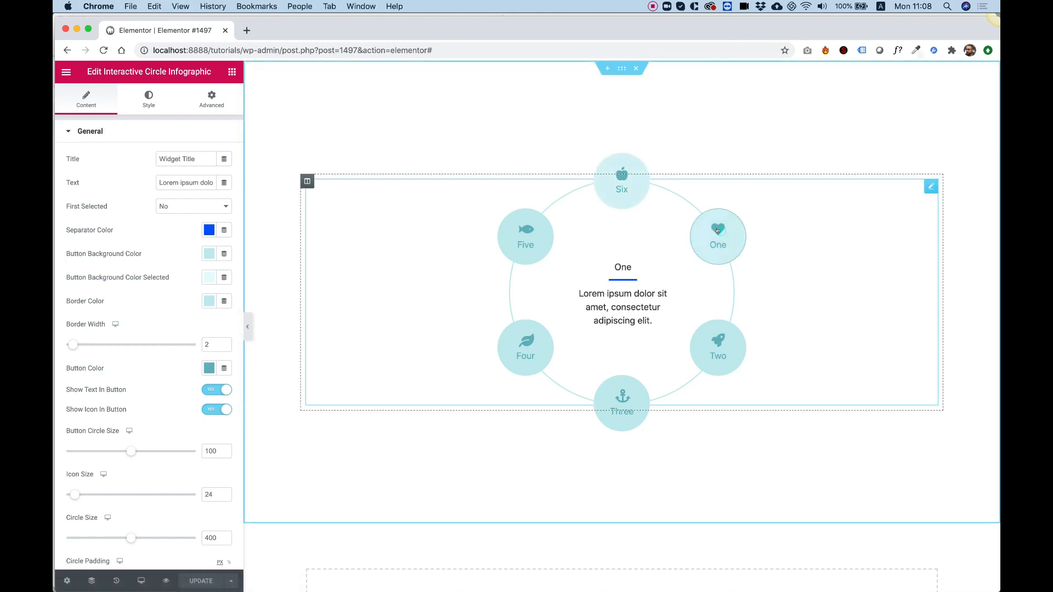
click(621, 403)
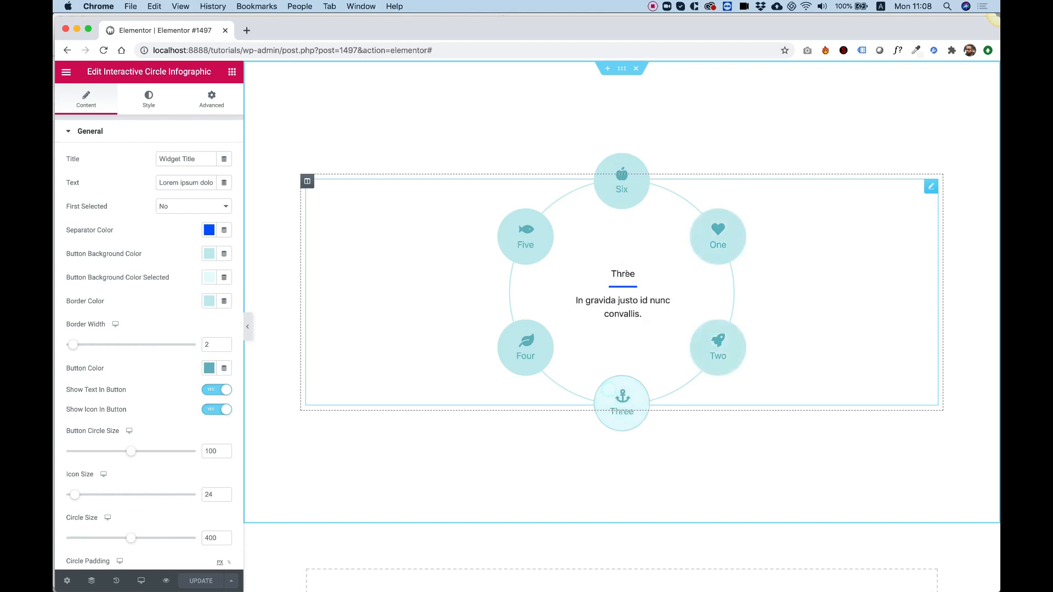
click(525, 347)
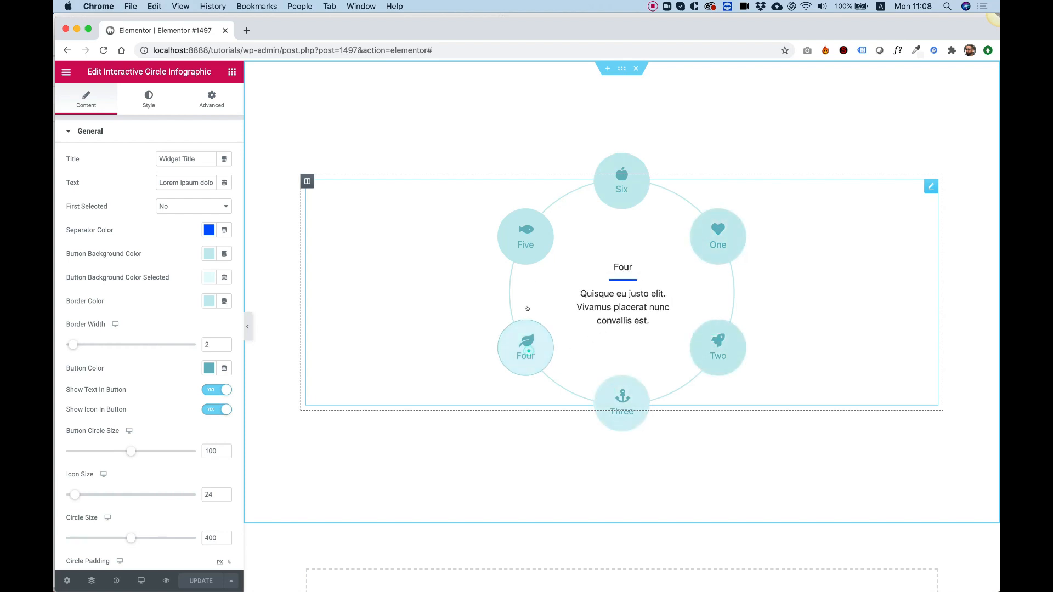
click(621, 180)
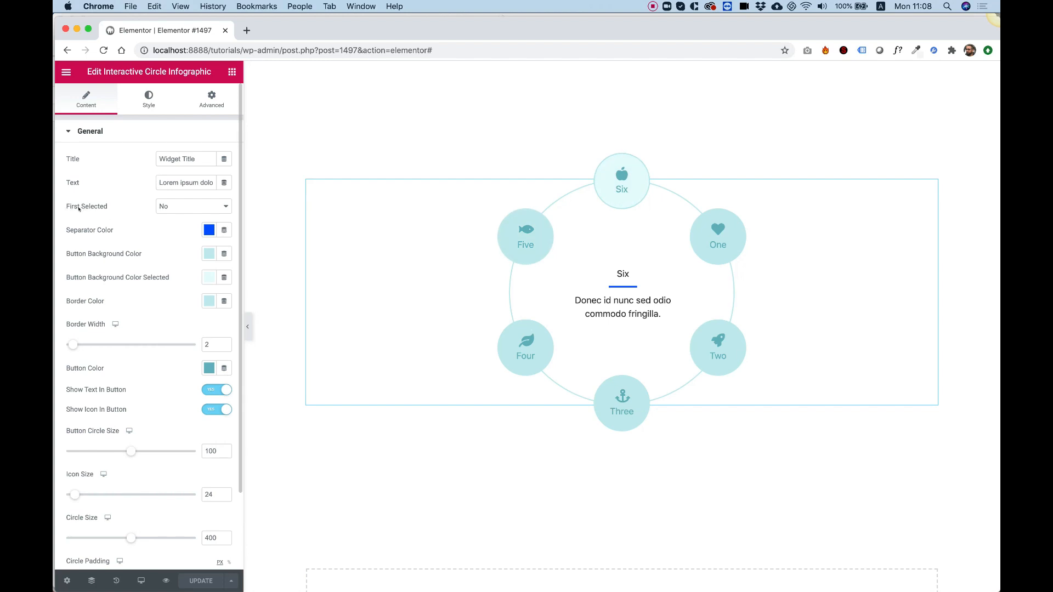
mouse_move(117, 212)
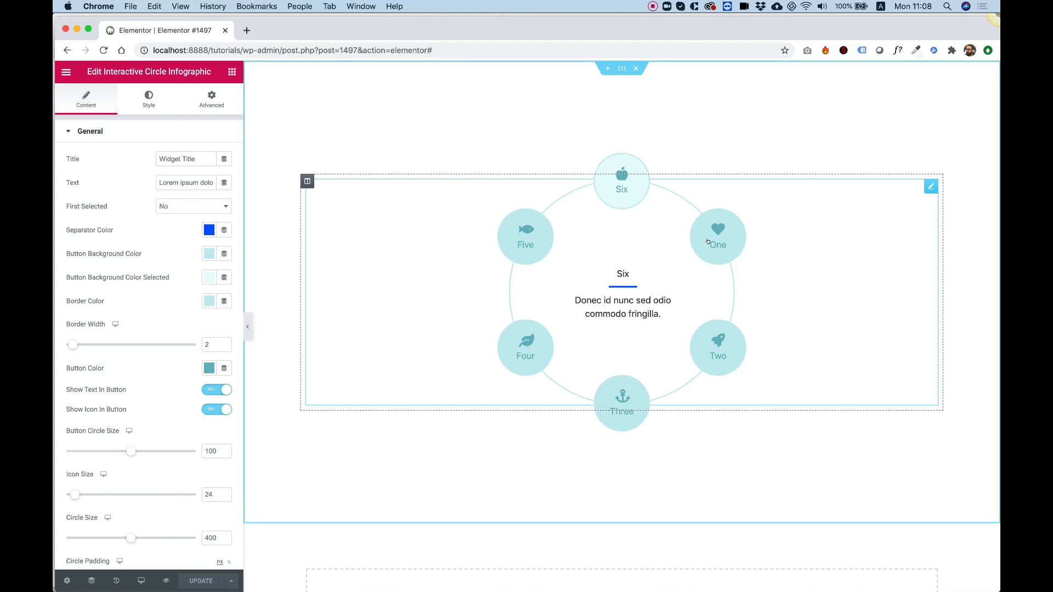
click(193, 206)
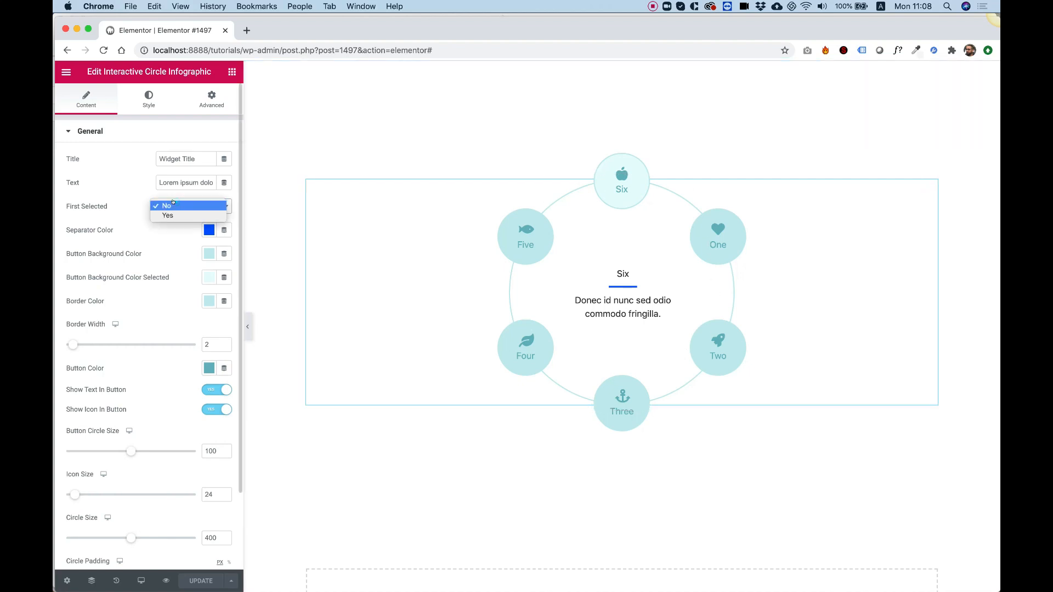
click(166, 215)
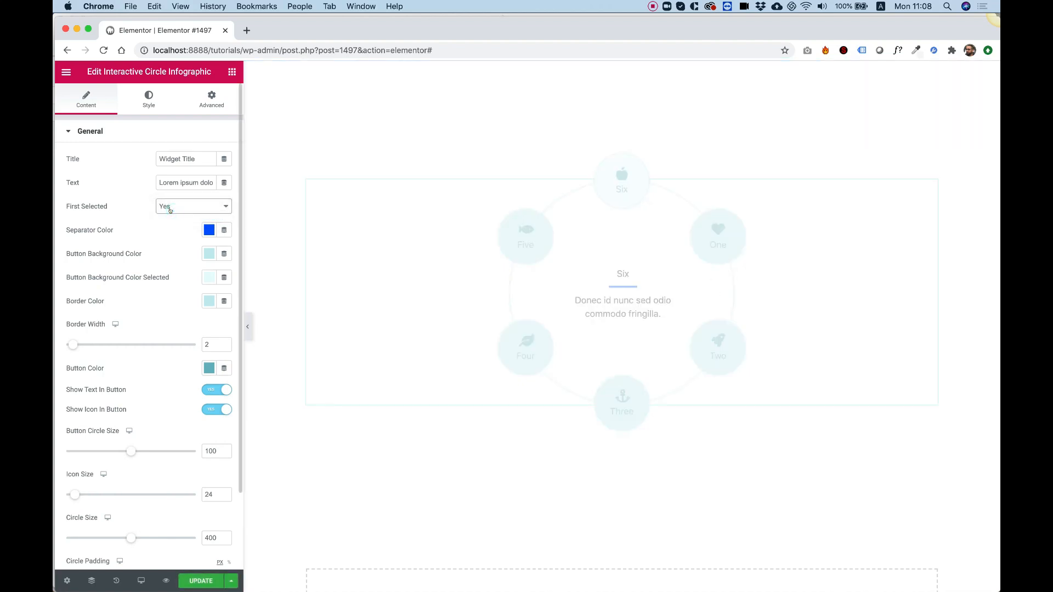
click(718, 237)
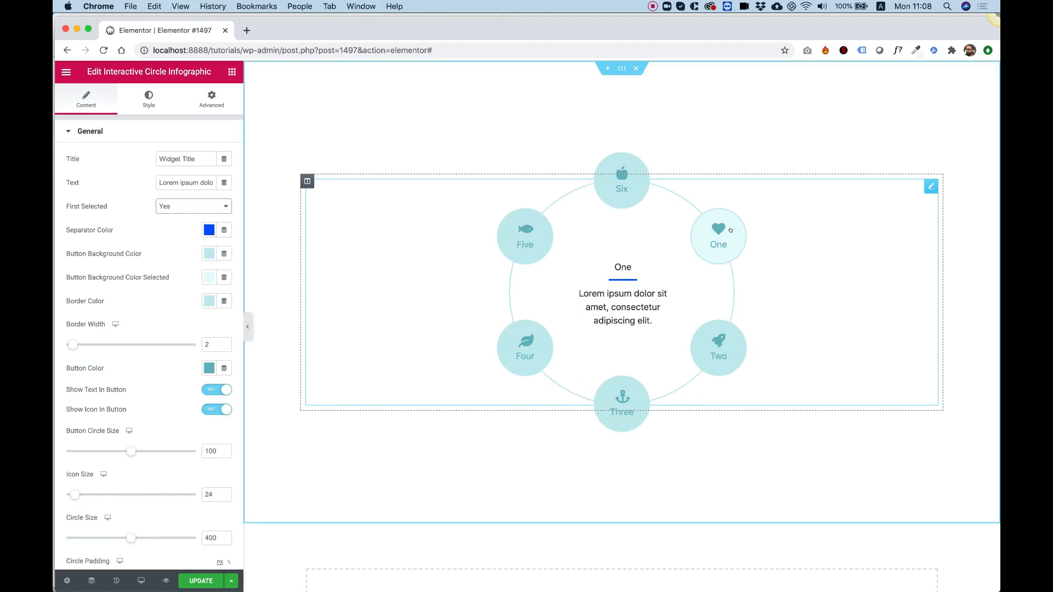
mouse_move(507, 301)
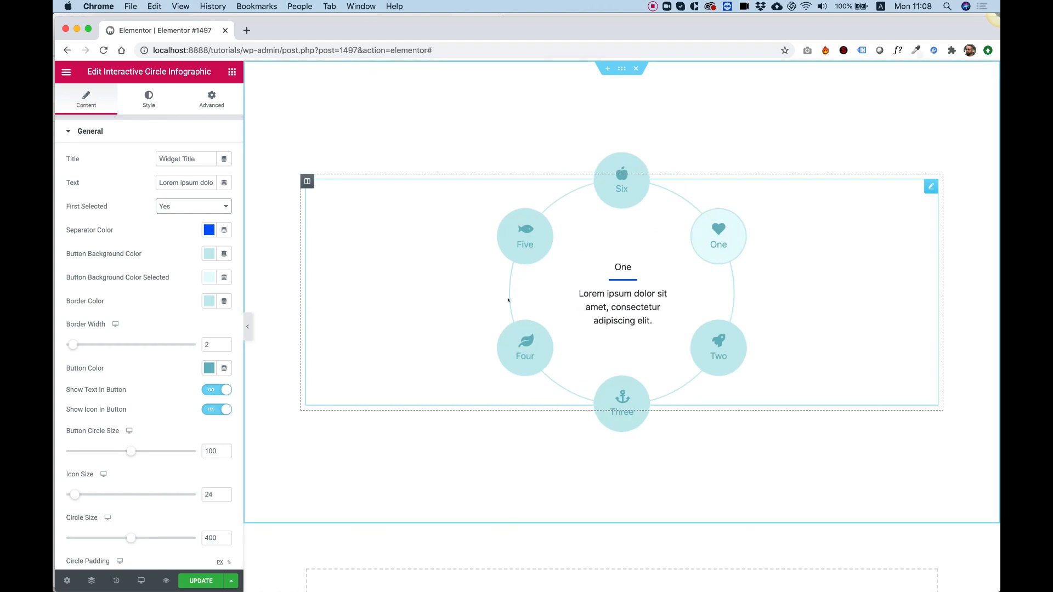
click(193, 206)
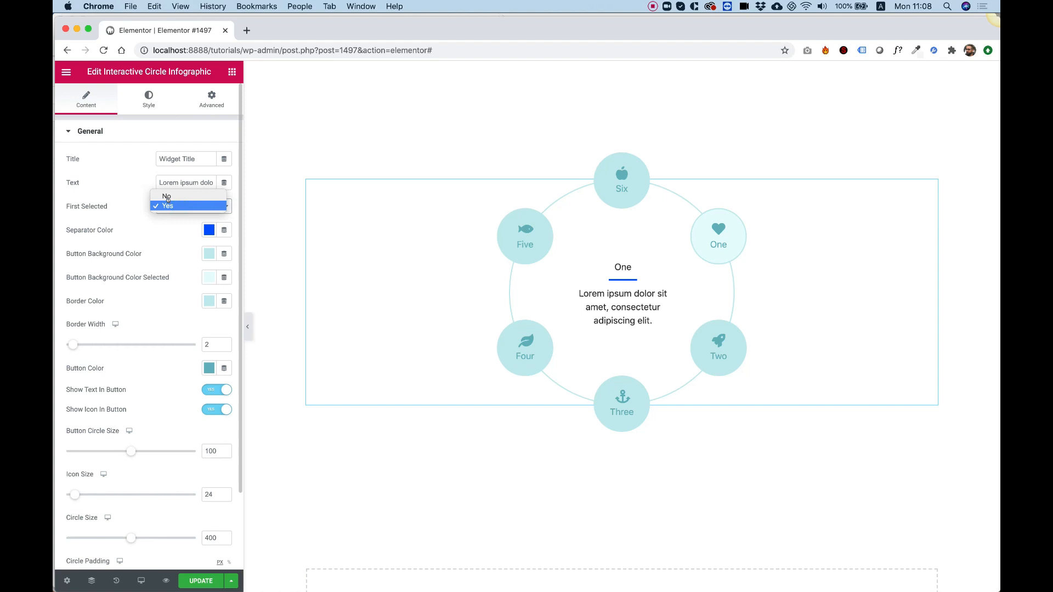
click(167, 196)
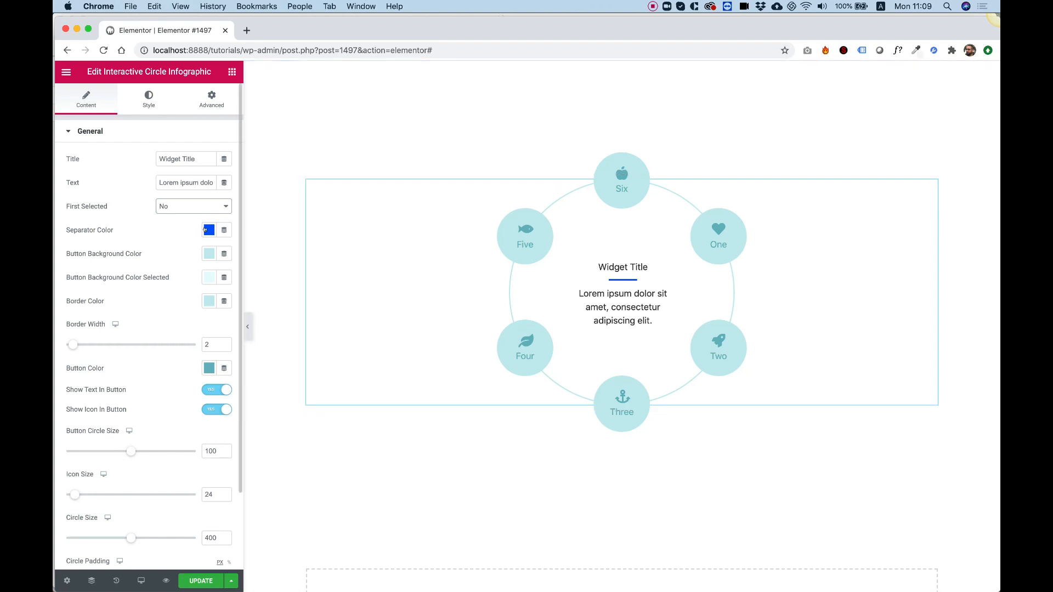
- Set the Separator Color to the green preset after trying partial transparency
click(209, 230)
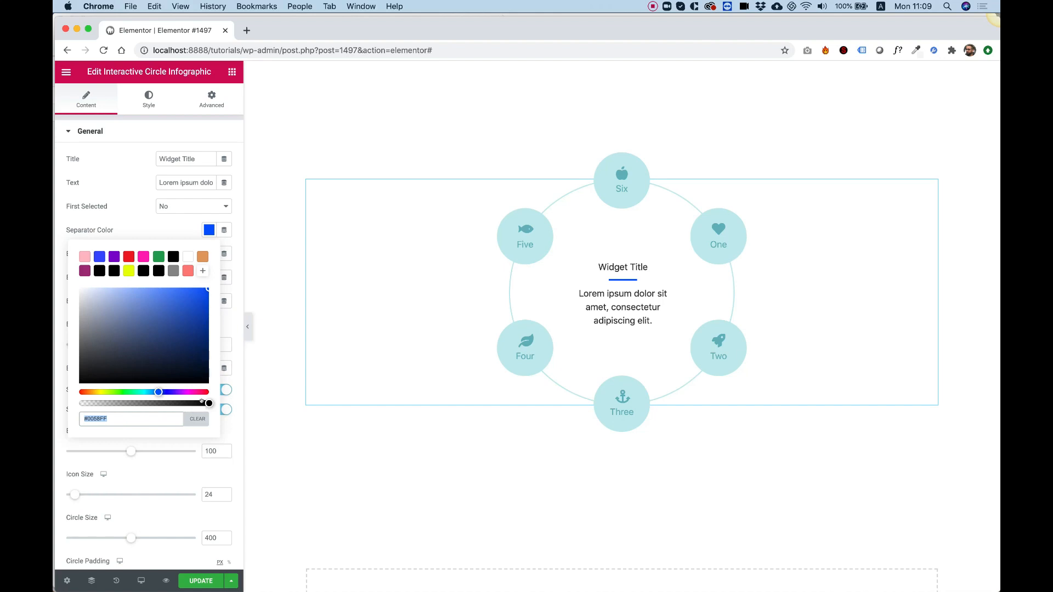
drag(208, 402, 150, 403)
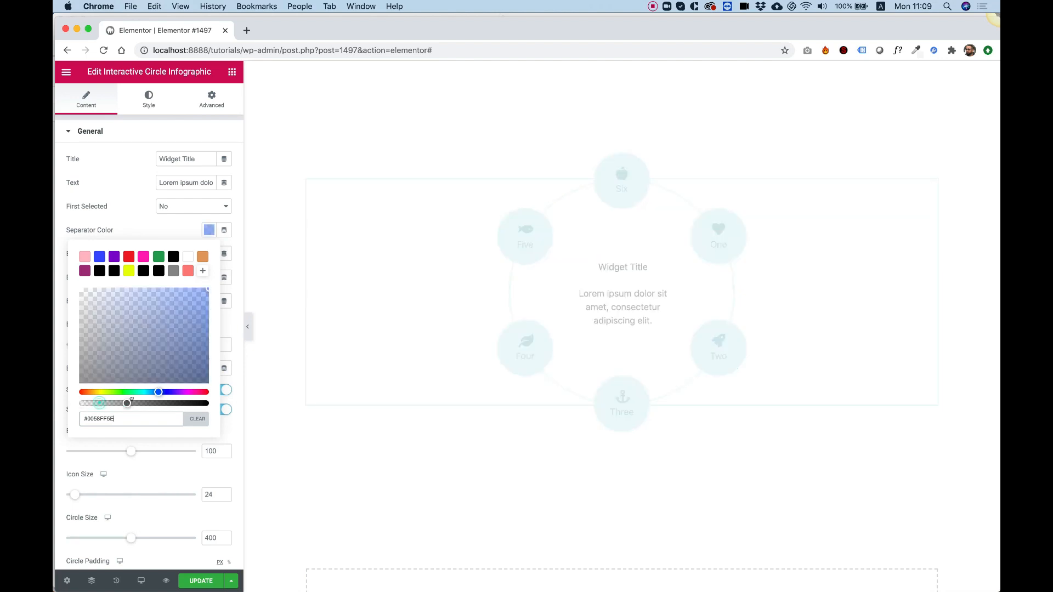
click(158, 256)
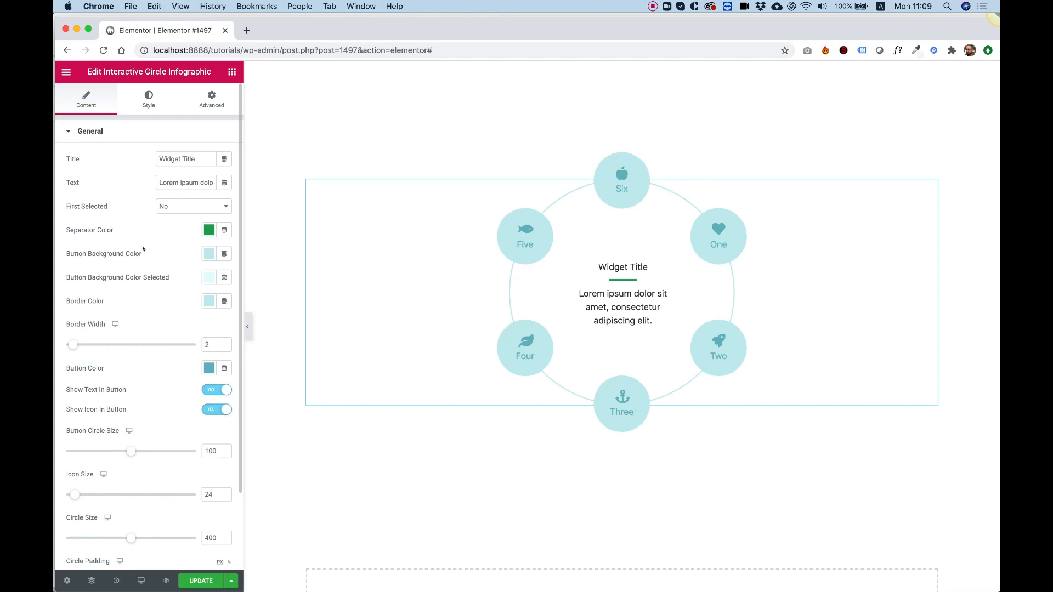
mouse_move(528, 298)
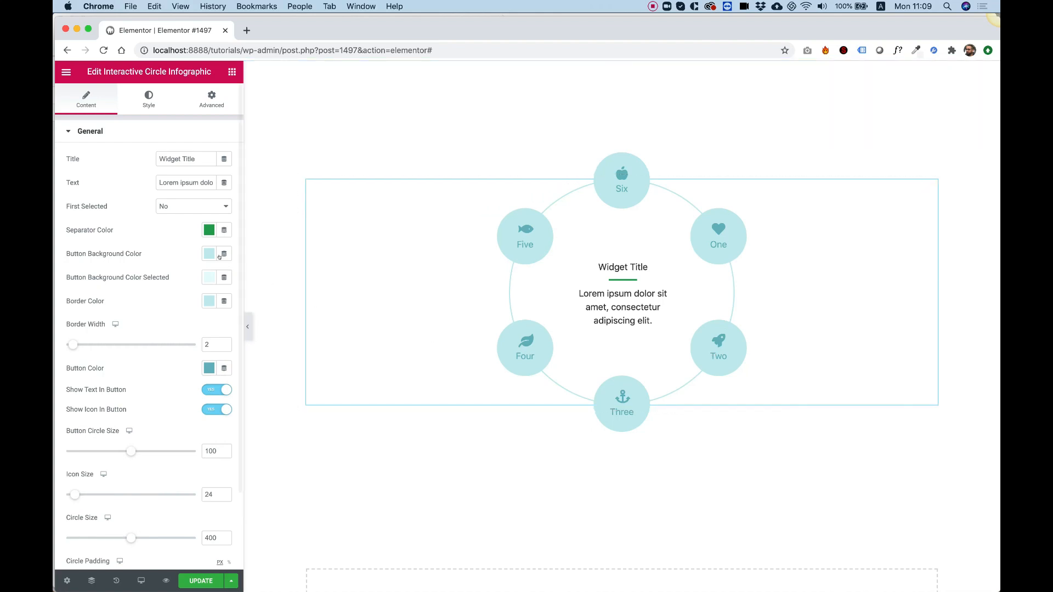
- Set the Button Background Color to yellow and activate item One to check it
click(208, 254)
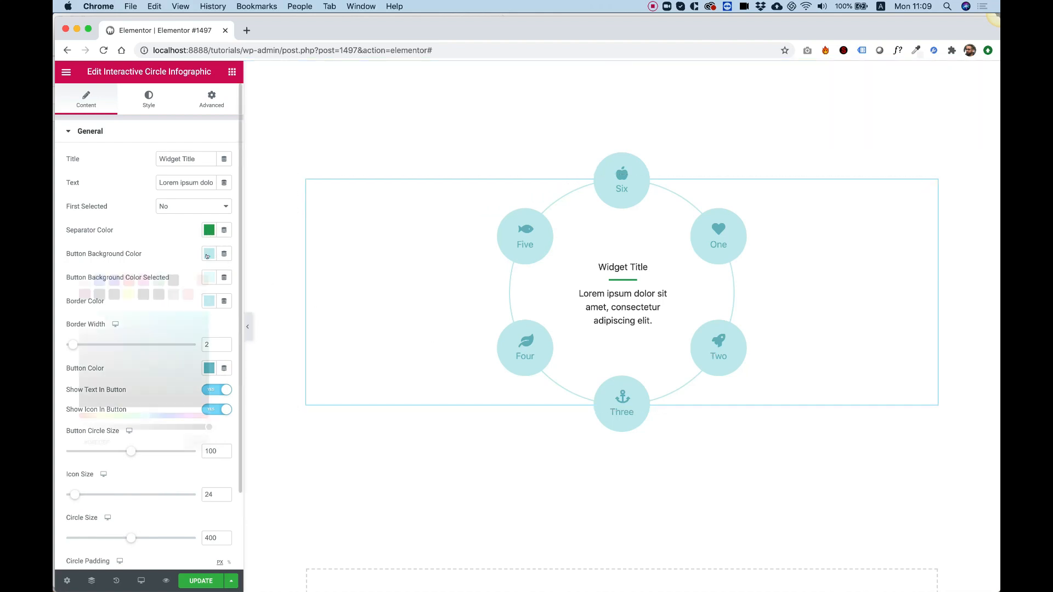
click(208, 253)
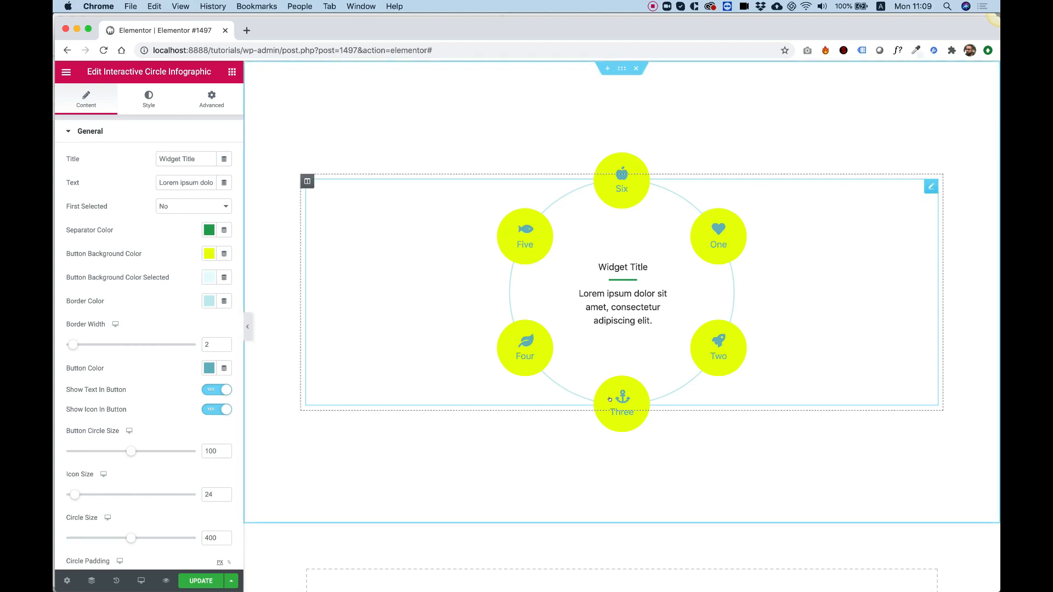
click(718, 236)
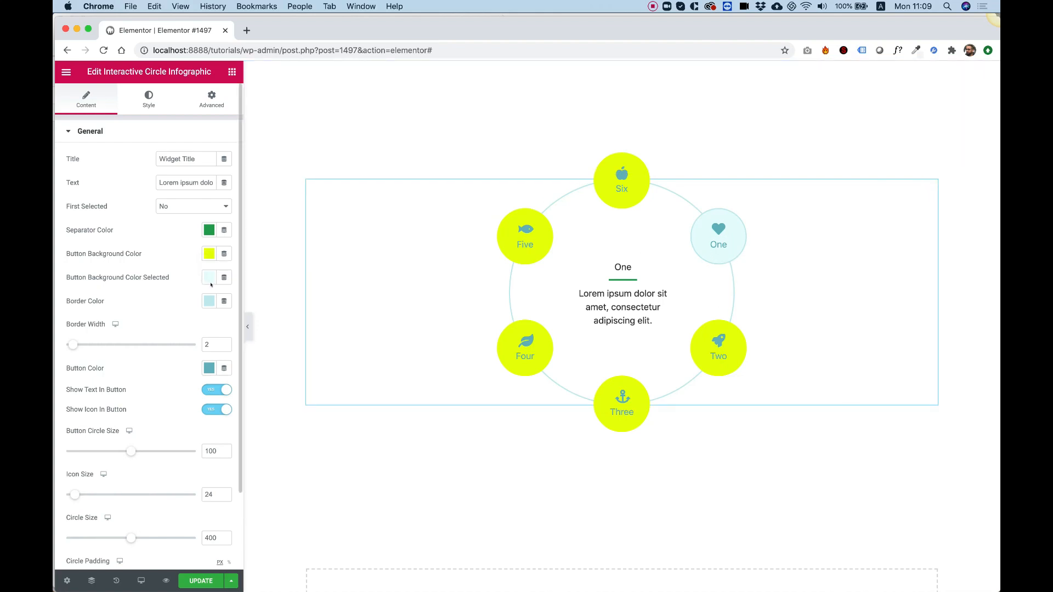
- Set the selected button background colour to white (#FFFFFF)
click(208, 278)
text(#FFFFFF)
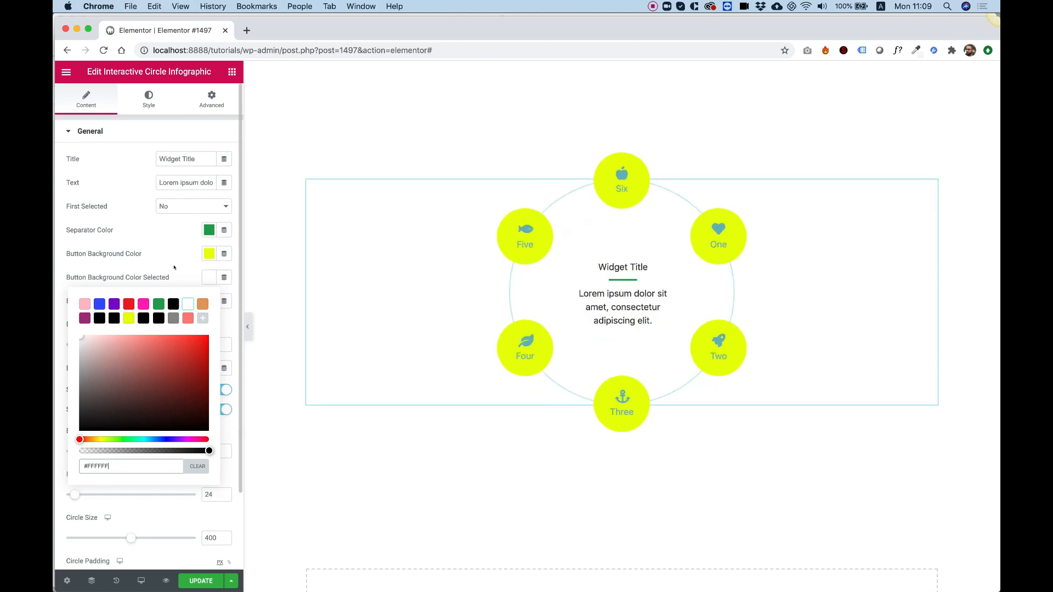
click(718, 235)
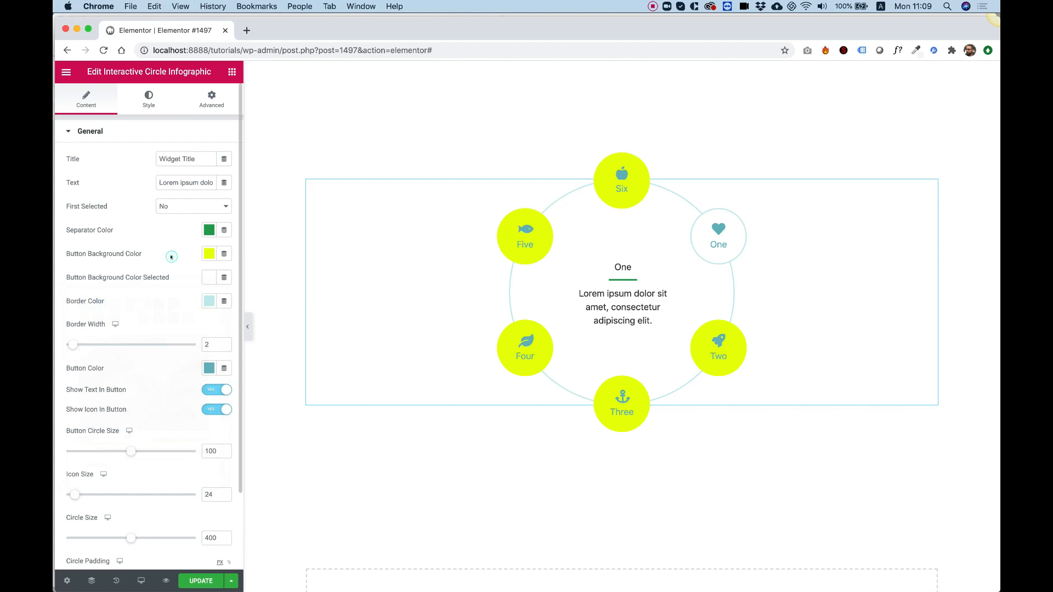
mouse_move(190, 275)
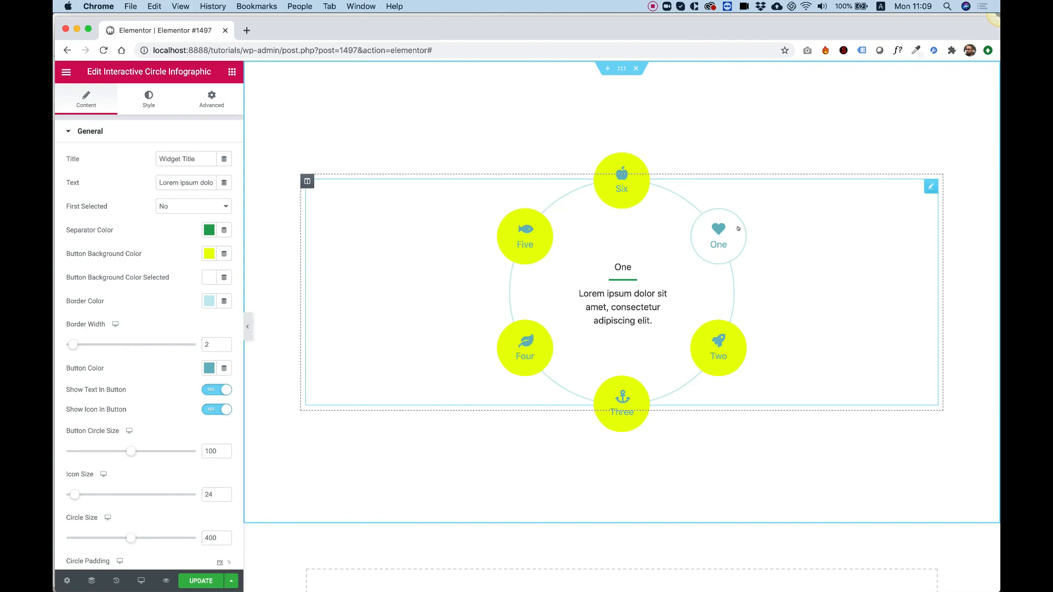
- Set the Border Color of the ring and button outlines to black
click(208, 301)
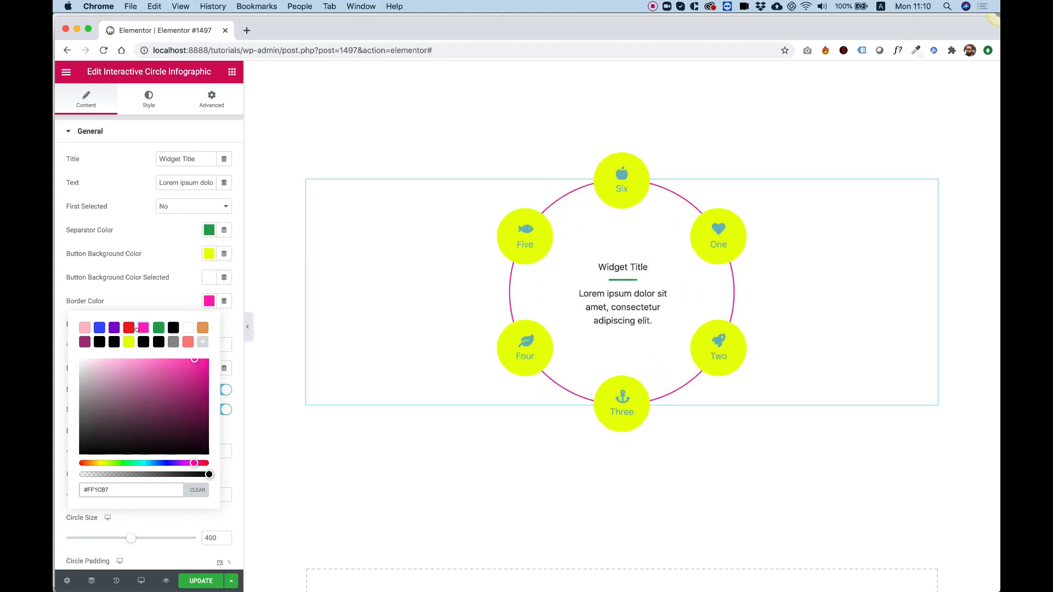
click(718, 236)
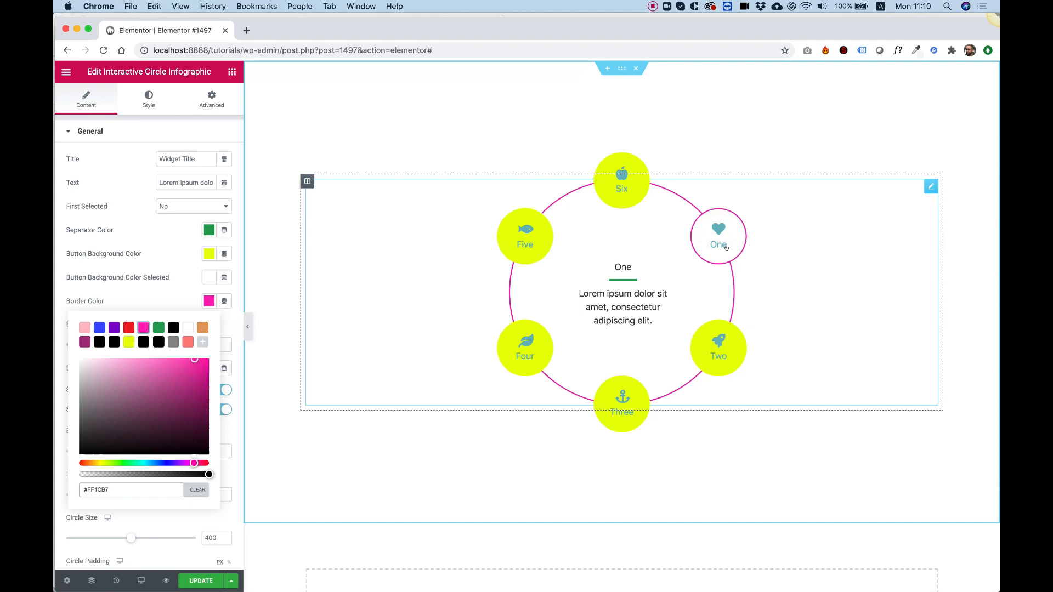
click(621, 402)
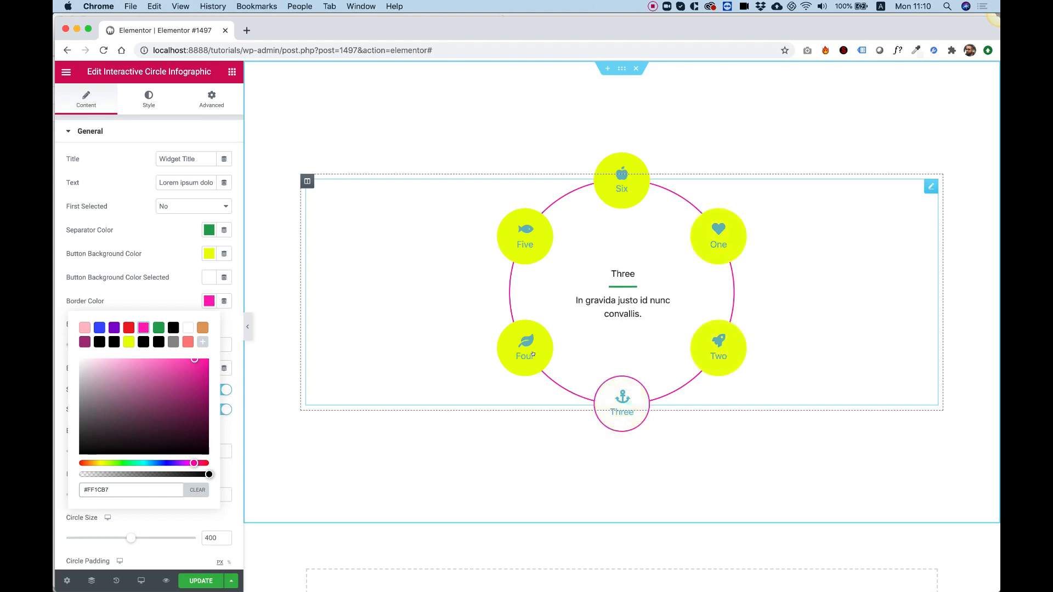
click(524, 348)
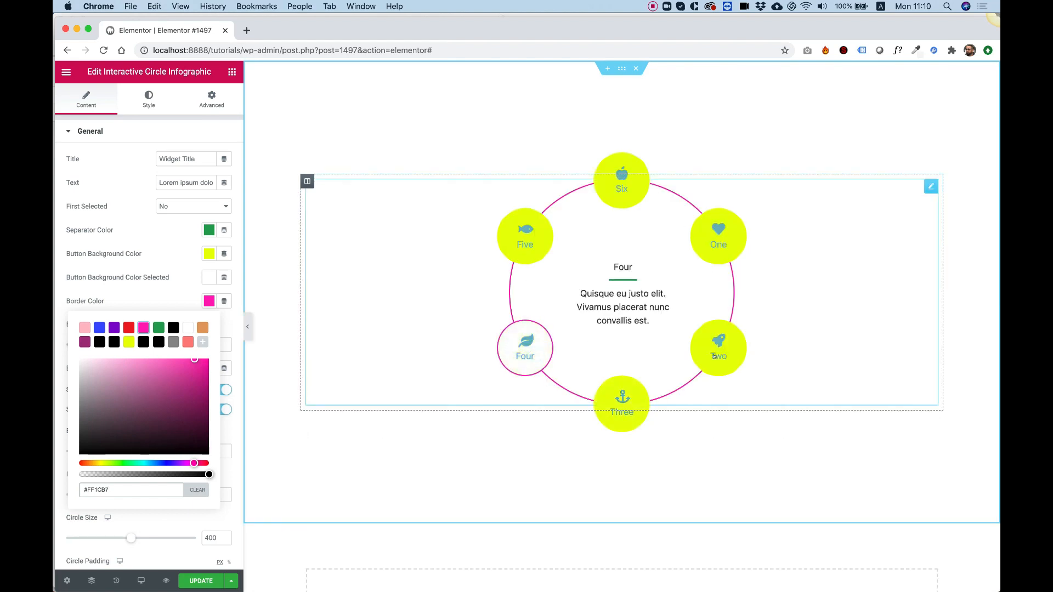
click(173, 328)
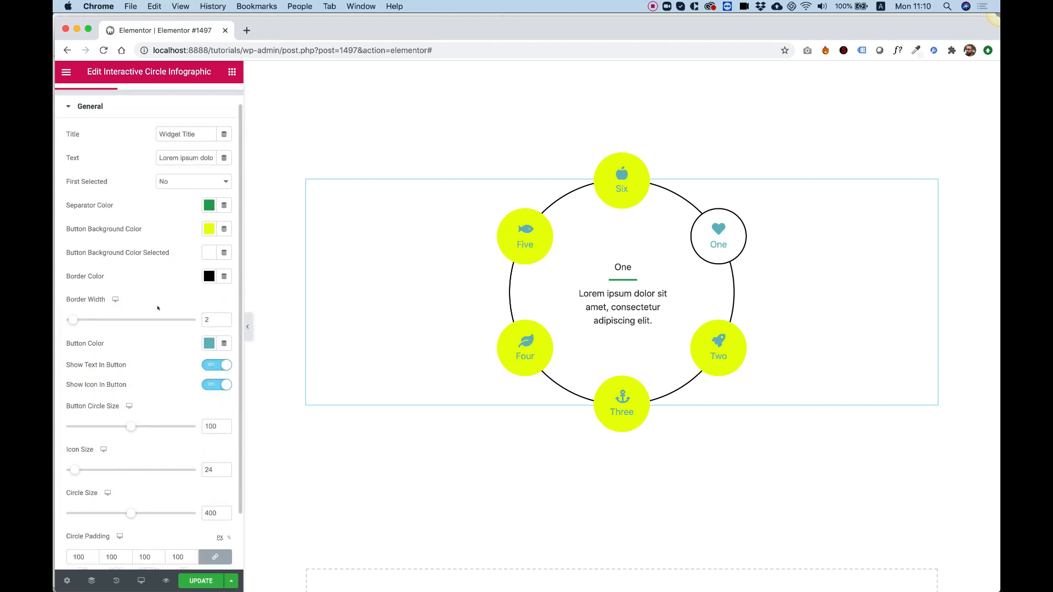
- Set the Button Color for icons and labels to black
click(621, 289)
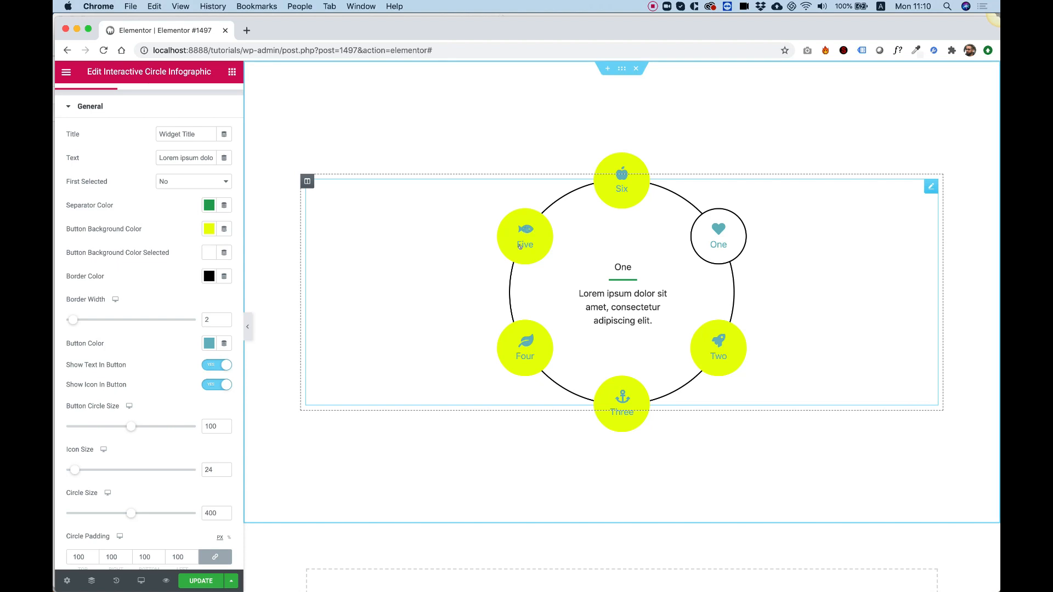
click(209, 343)
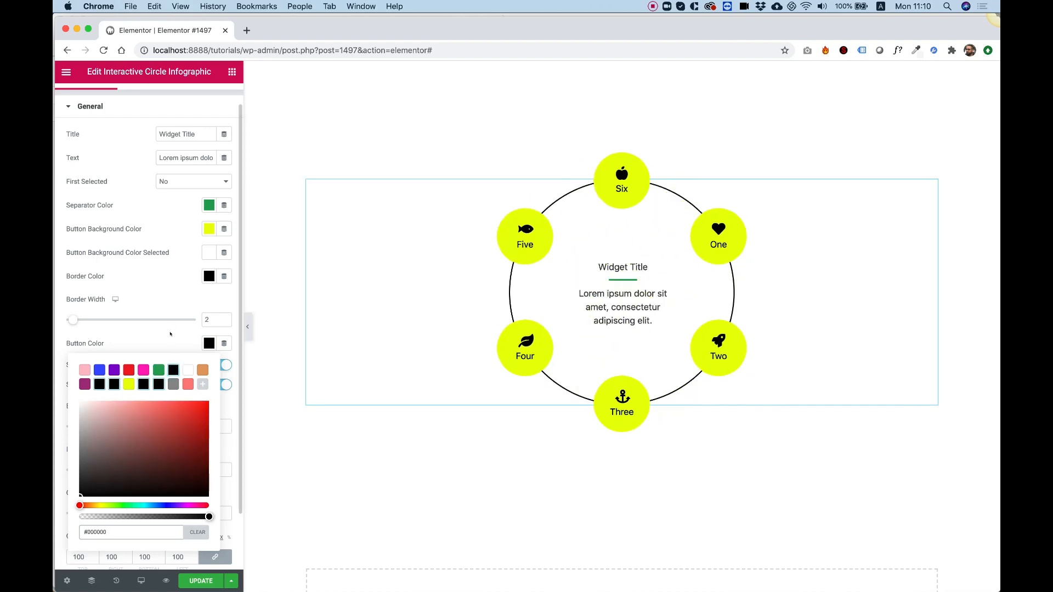
click(717, 349)
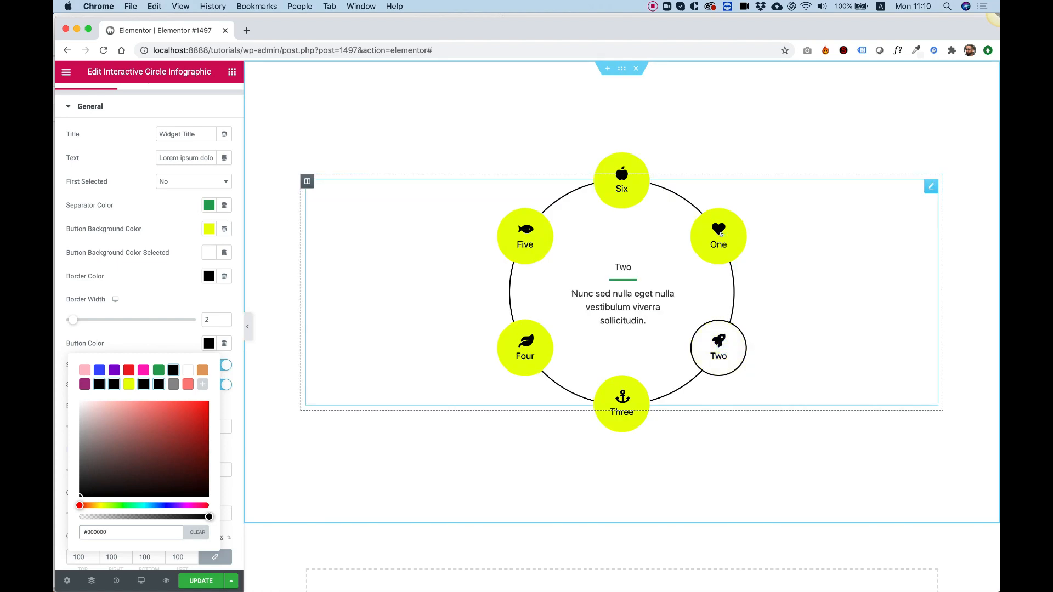
click(524, 236)
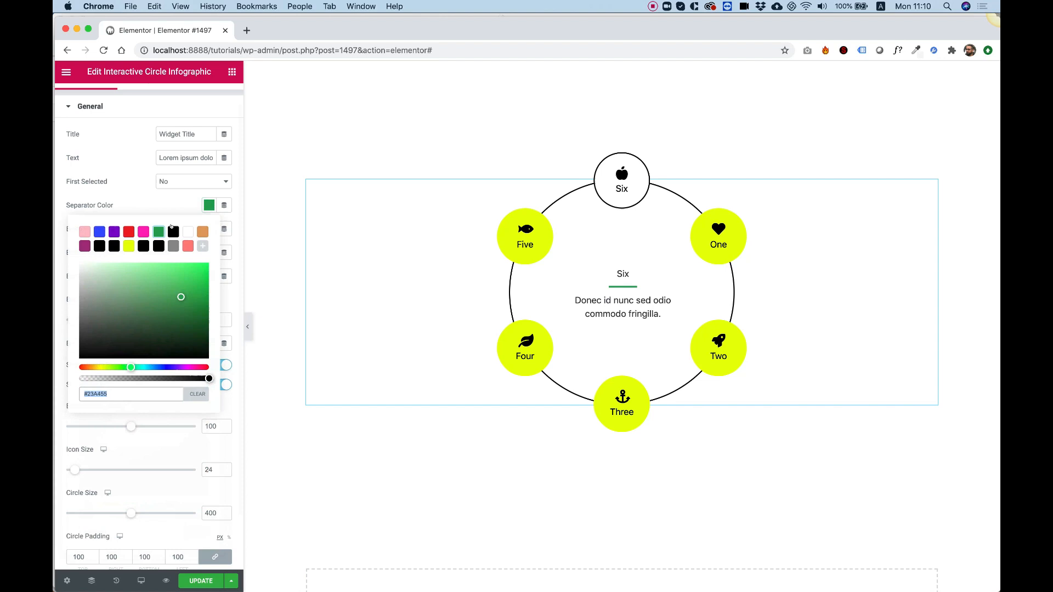
- Set the Separator Color to black and close the picker
click(173, 231)
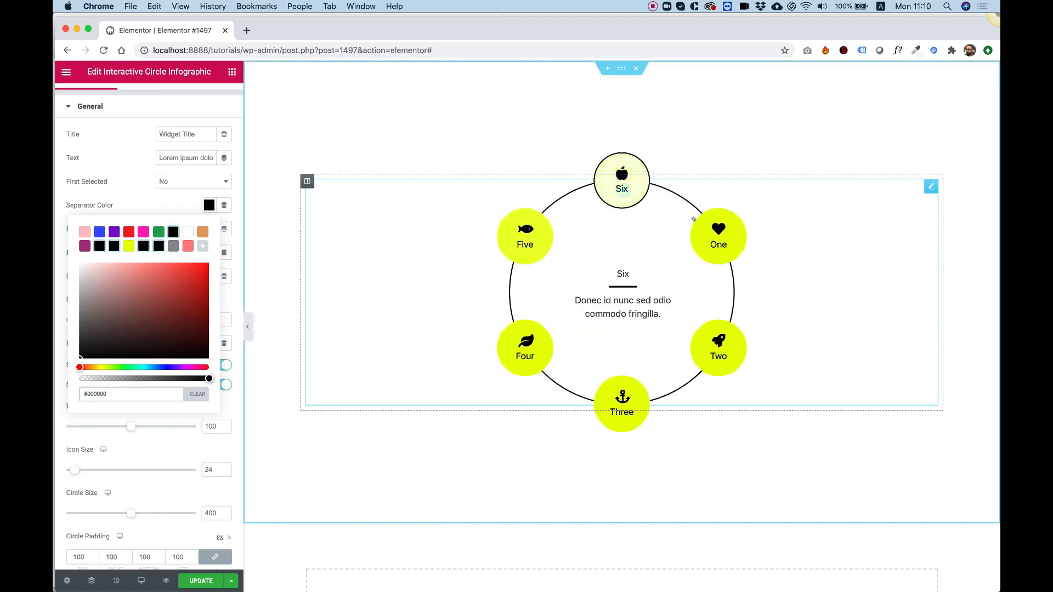
click(717, 236)
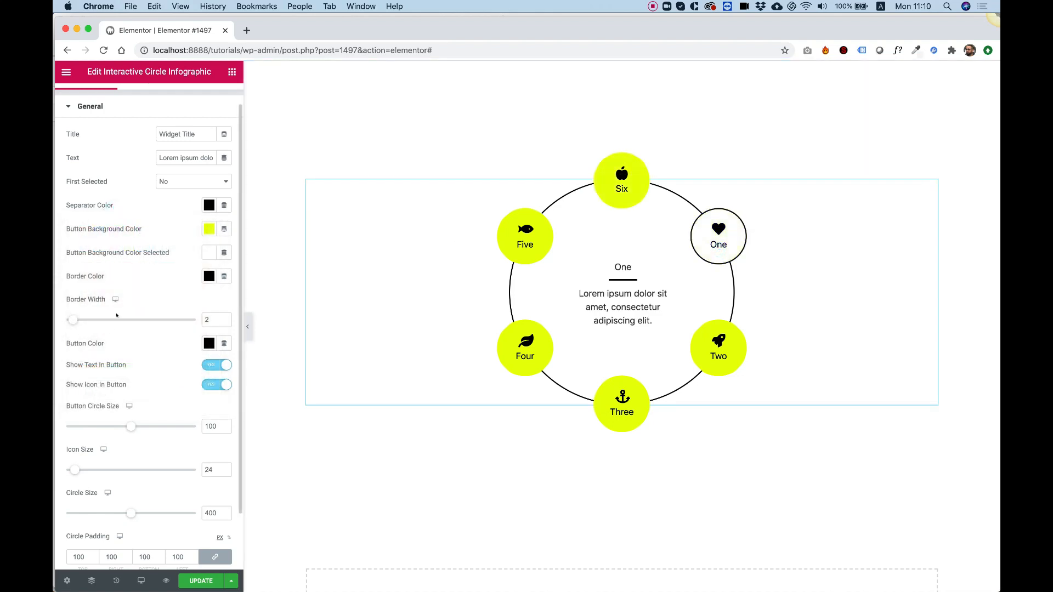
- Adjust the Border Width slider through 8, 5 and 9, settling on 6
click(689, 224)
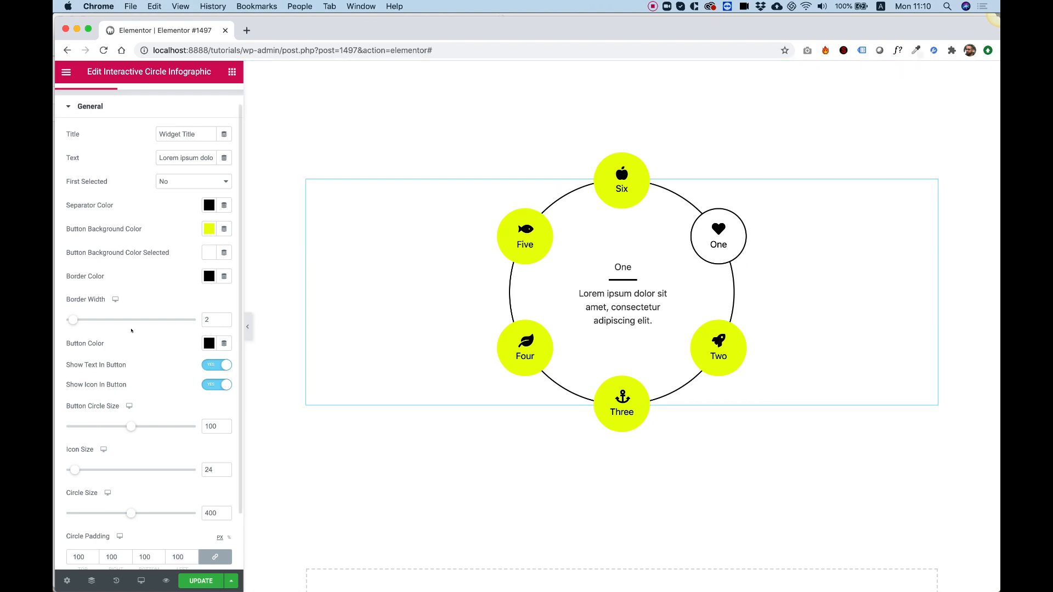
drag(74, 320, 119, 320)
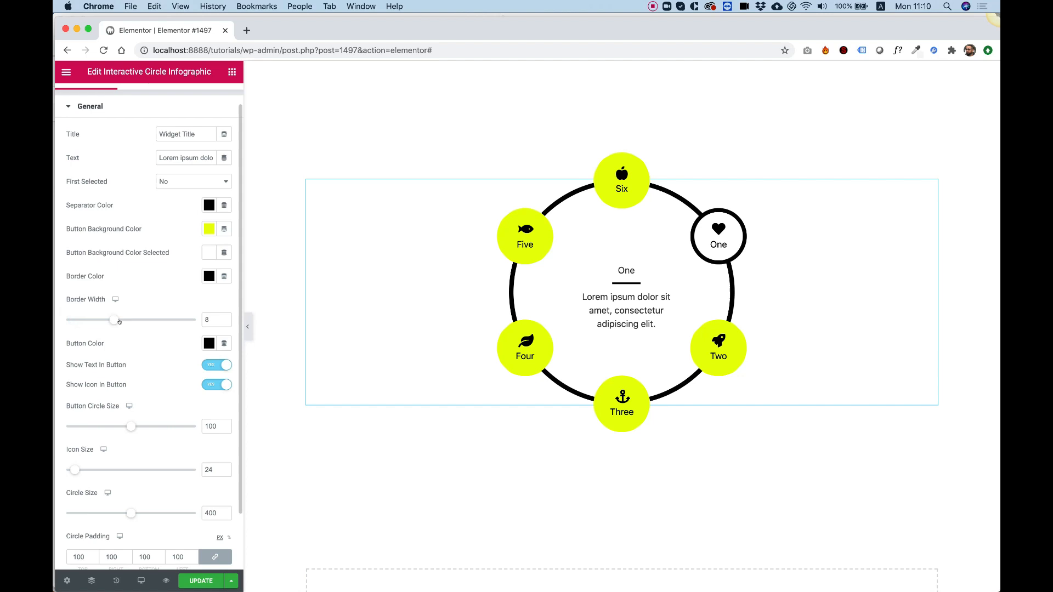
drag(119, 320, 101, 320)
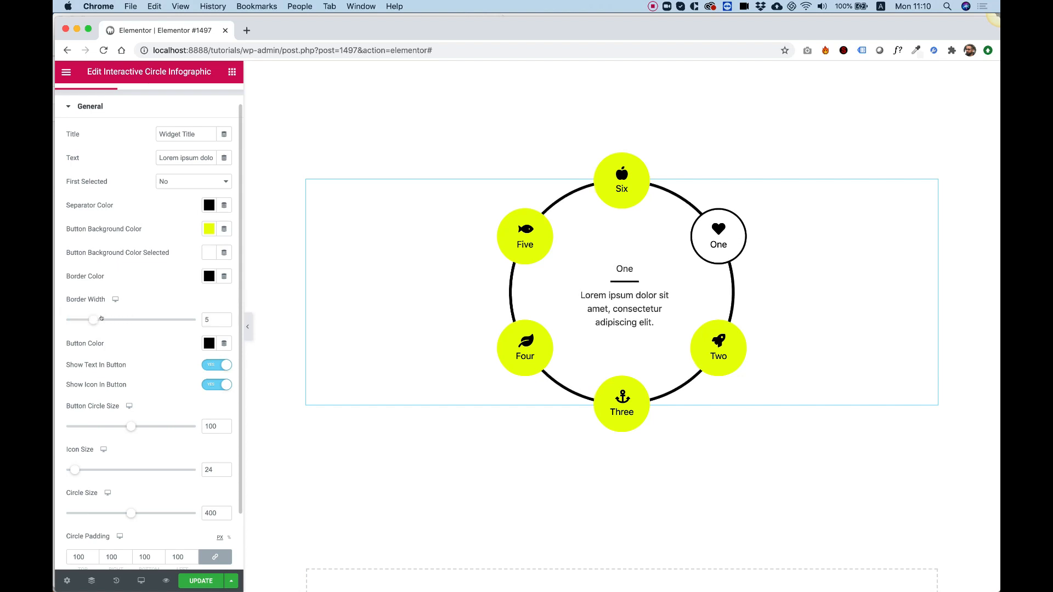
drag(101, 319, 121, 320)
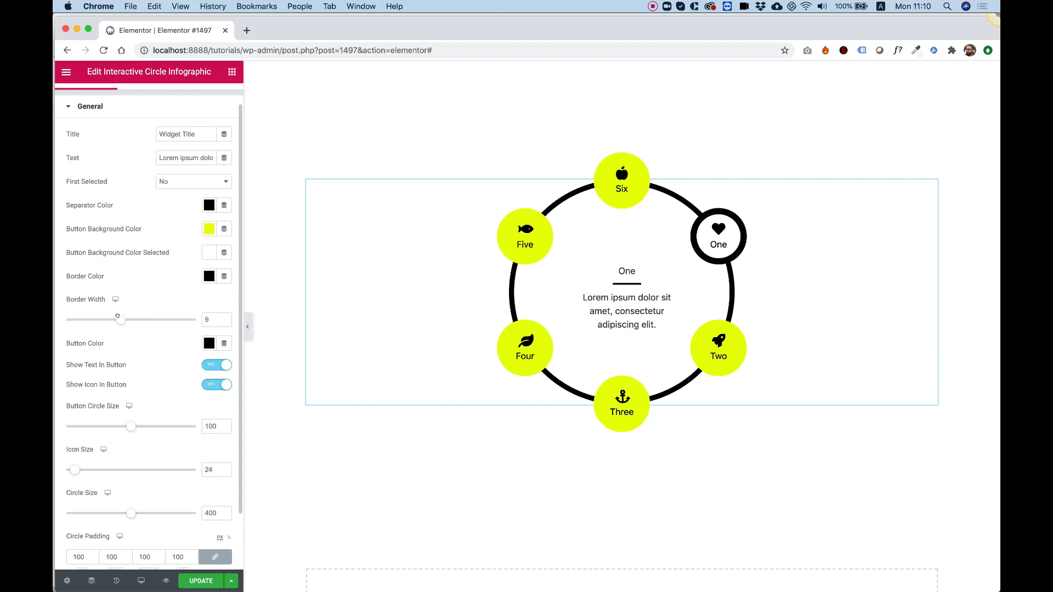
drag(120, 320, 101, 321)
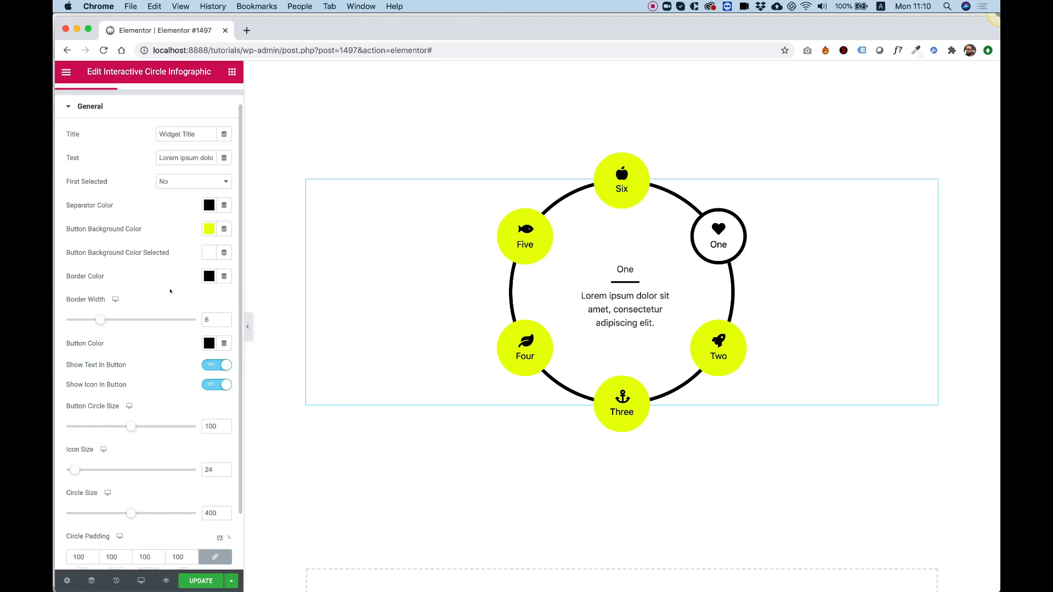
scroll(down, 3)
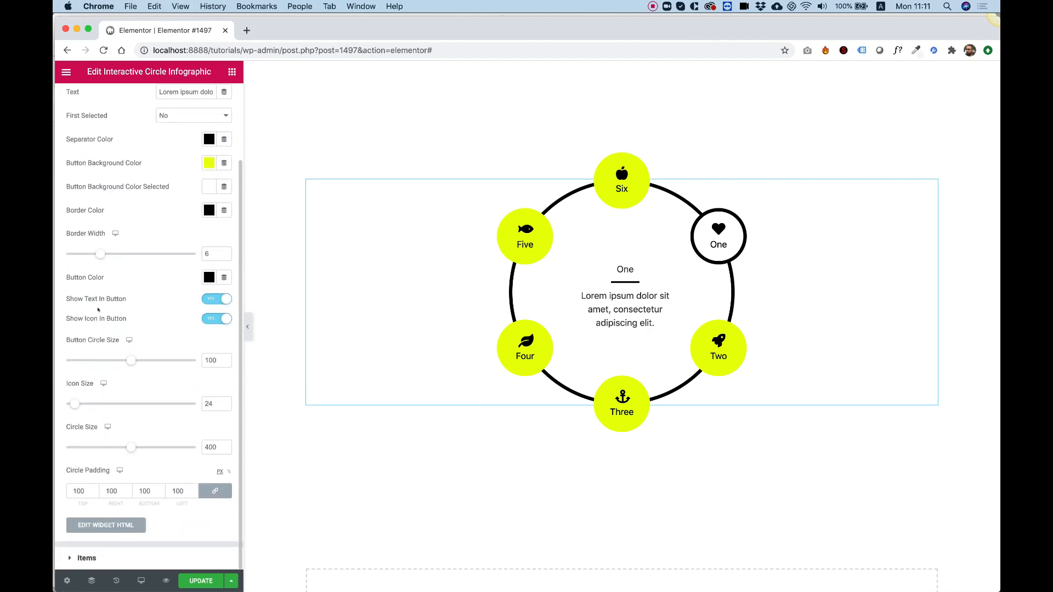
- Turn Show Icon In Button off while keeping Show Text In Button on
click(531, 239)
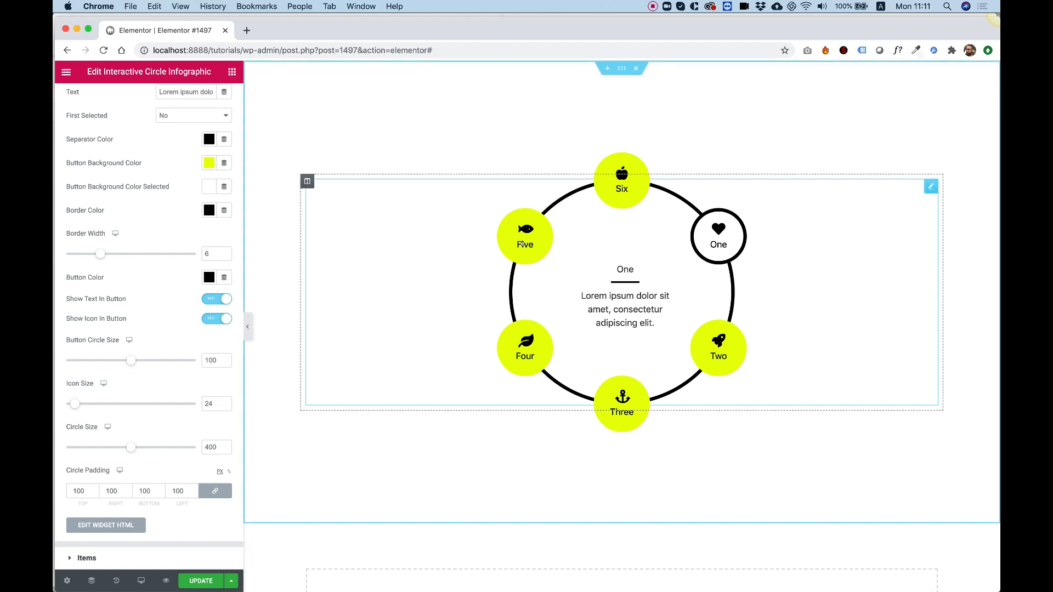
click(216, 298)
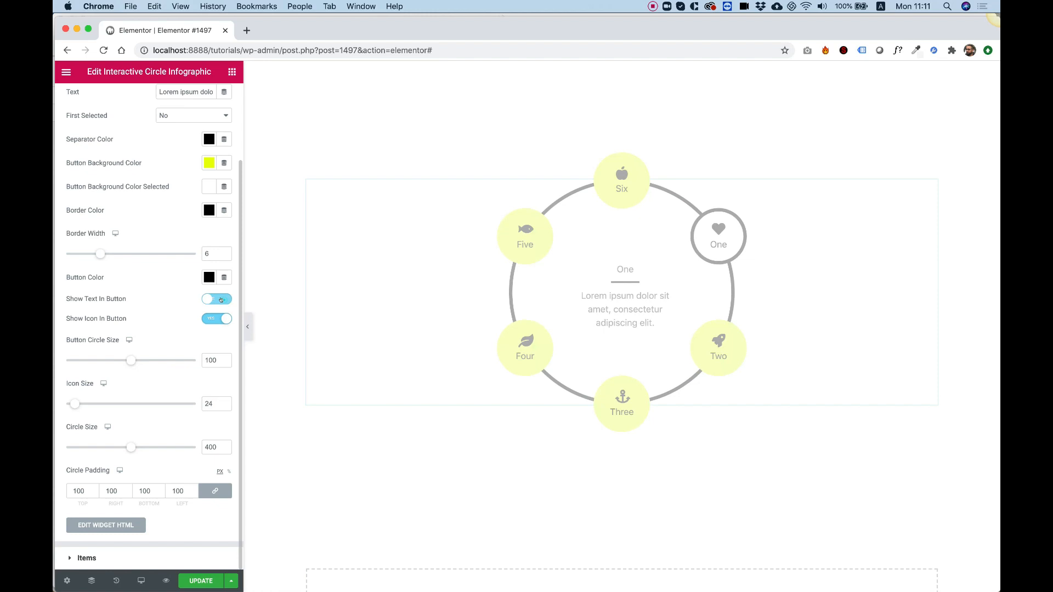
click(216, 299)
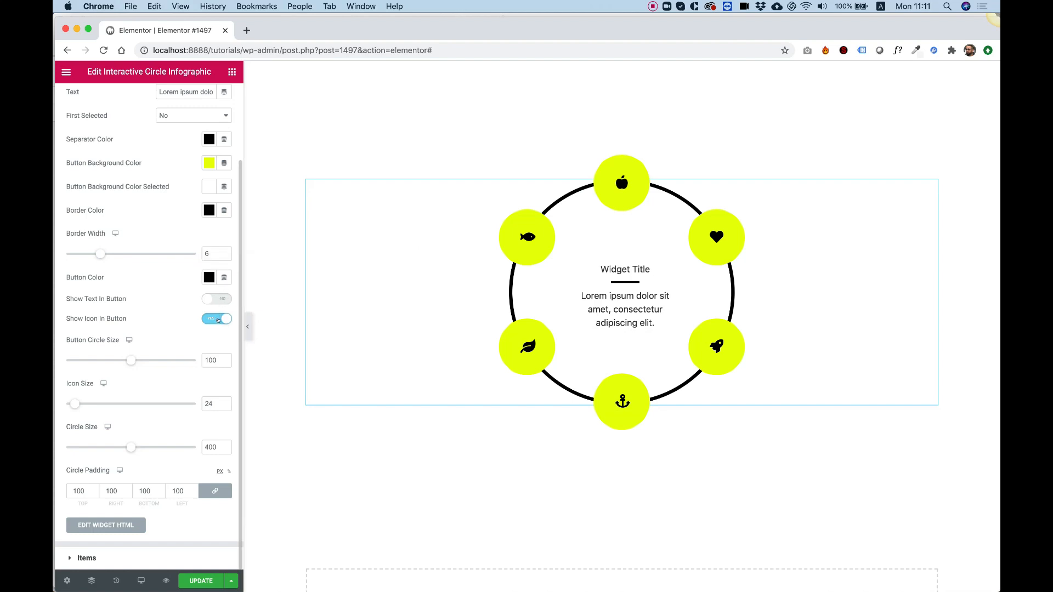
click(216, 318)
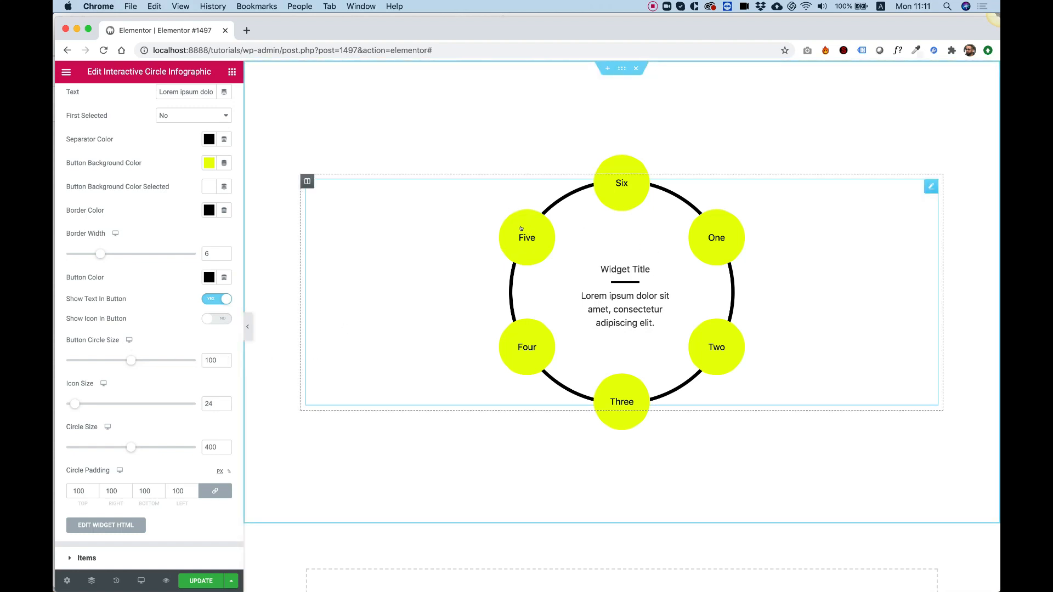
- Raise the Button Circle Size on desktop from 100 to 108
drag(130, 360, 142, 360)
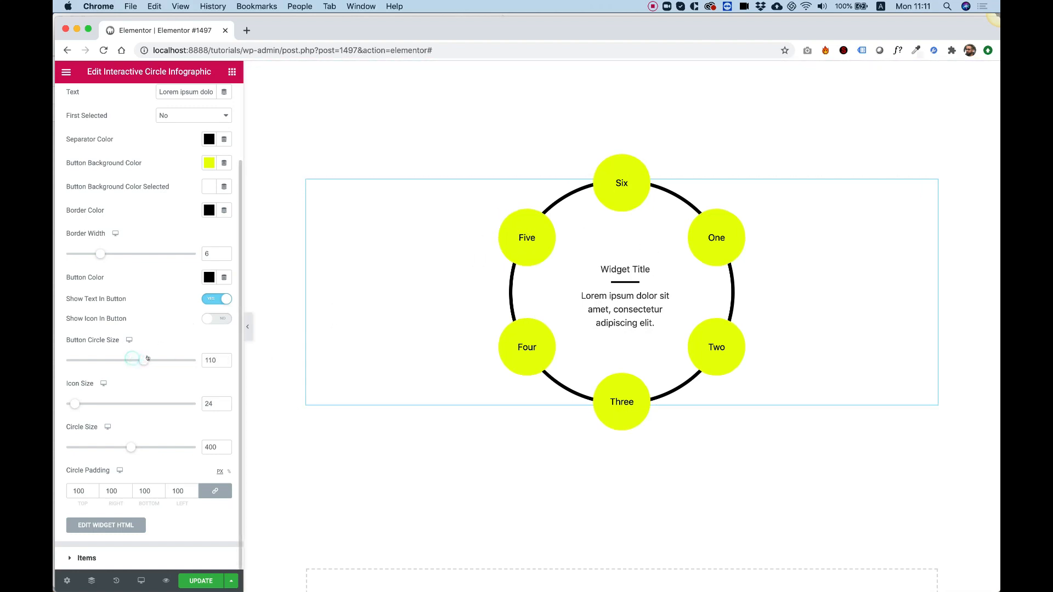
drag(139, 360, 101, 359)
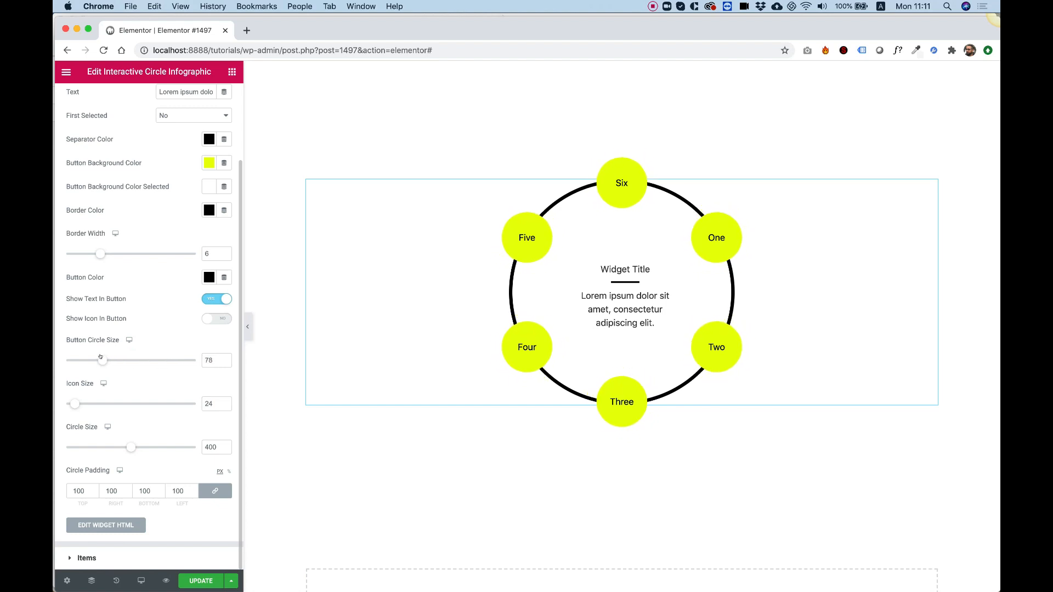
drag(101, 361, 140, 361)
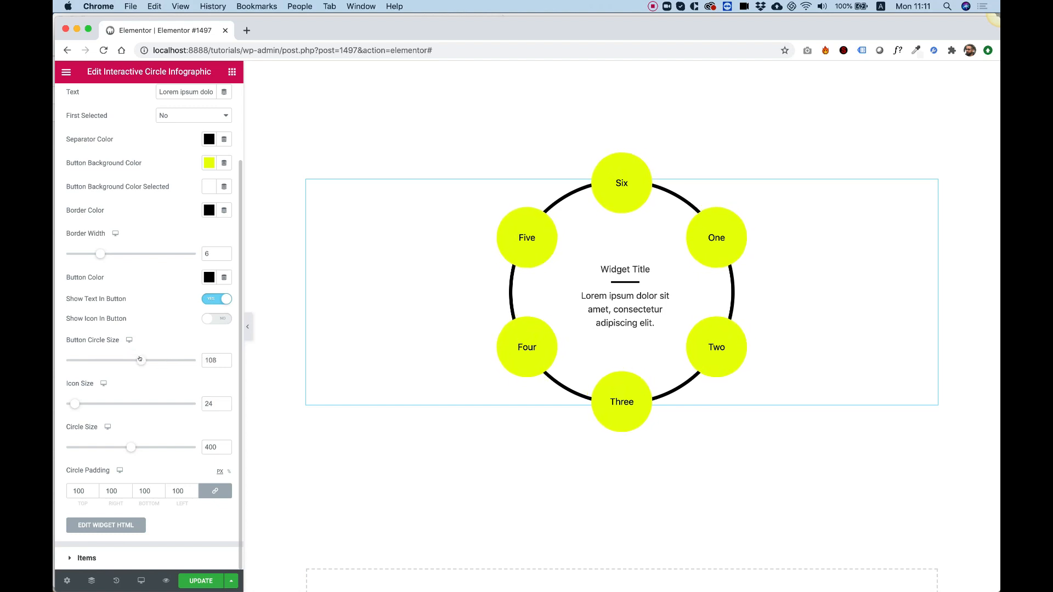
mouse_move(130, 340)
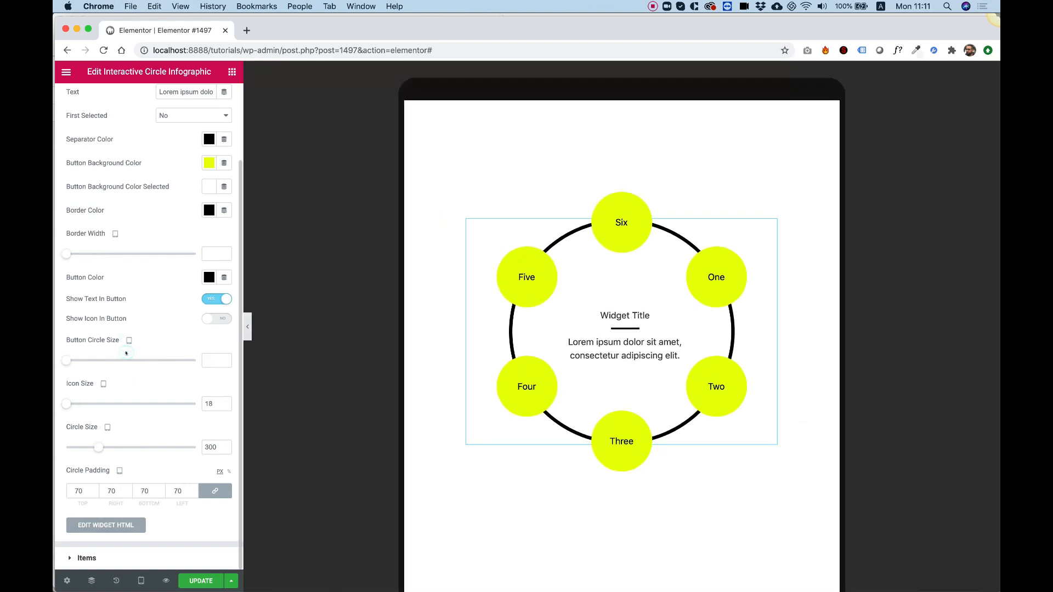
- Set a smaller Button Circle Size of about 71 for the tablet layout
drag(66, 361, 92, 361)
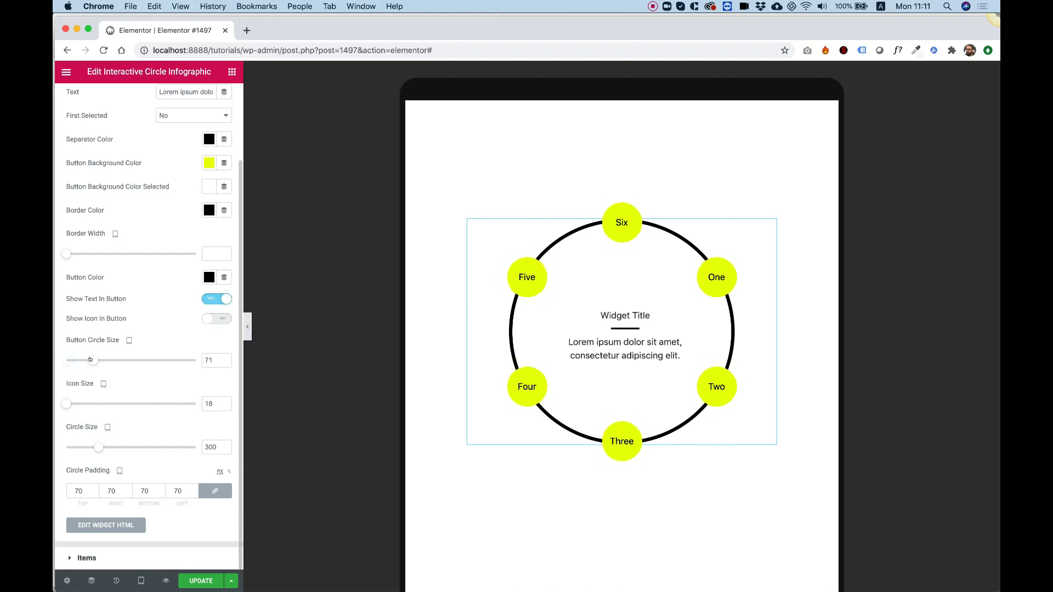
drag(90, 360, 102, 360)
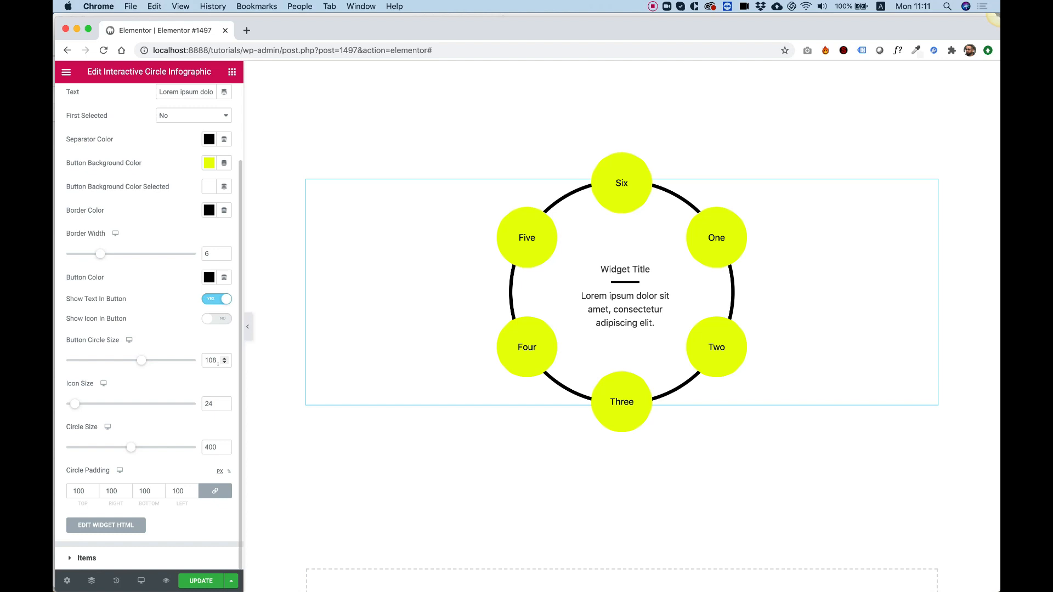
mouse_move(128, 340)
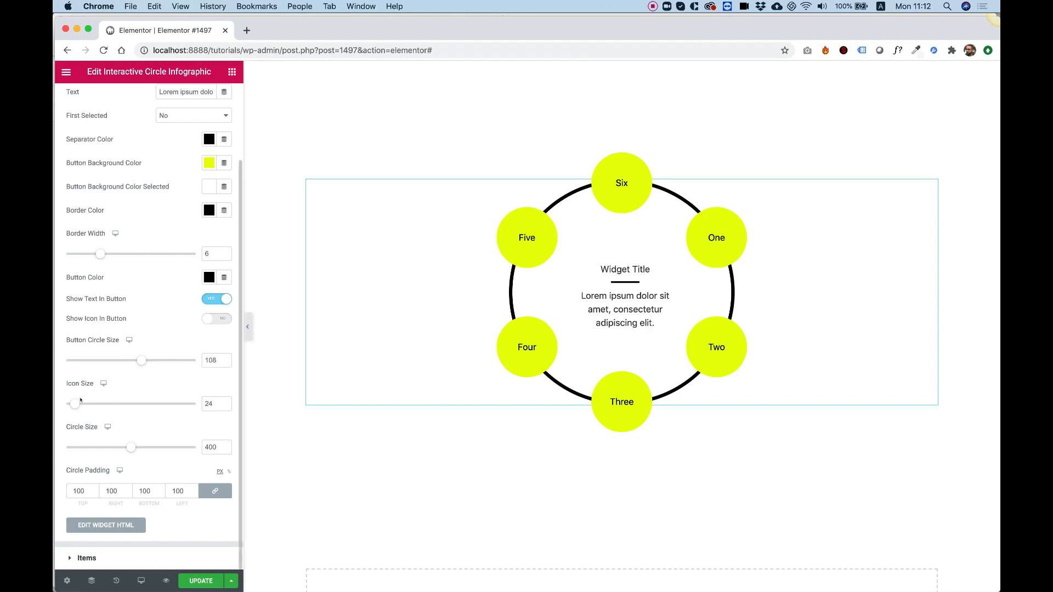
click(217, 318)
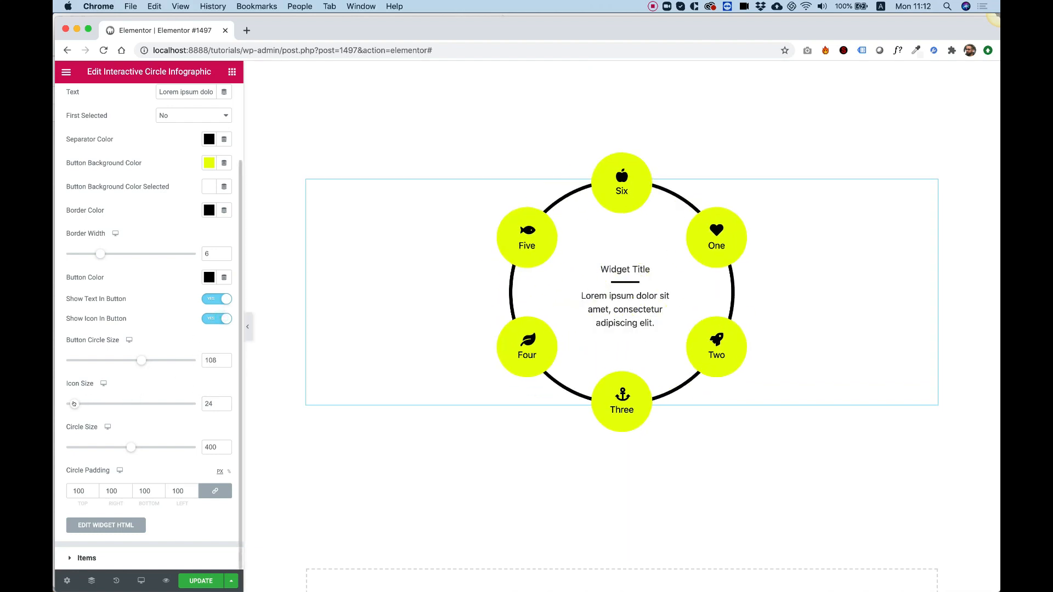
drag(72, 404, 95, 404)
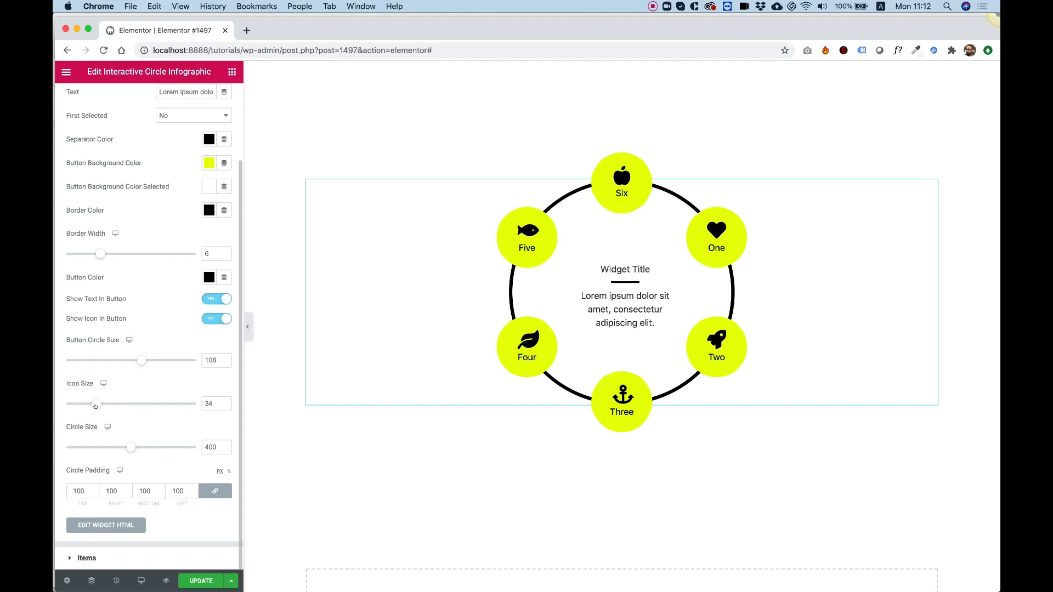
drag(97, 404, 94, 404)
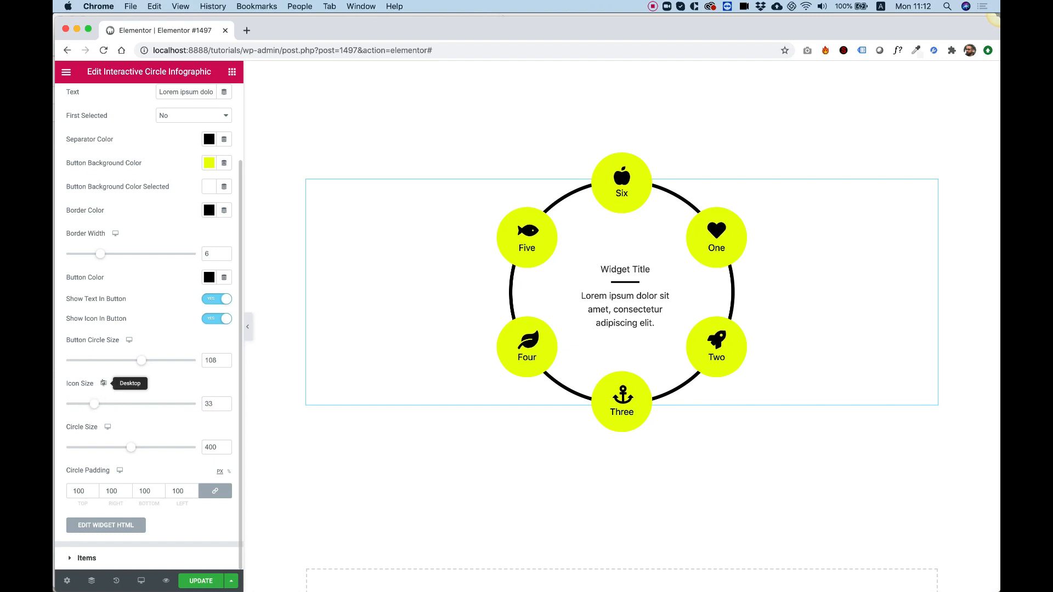
mouse_move(164, 398)
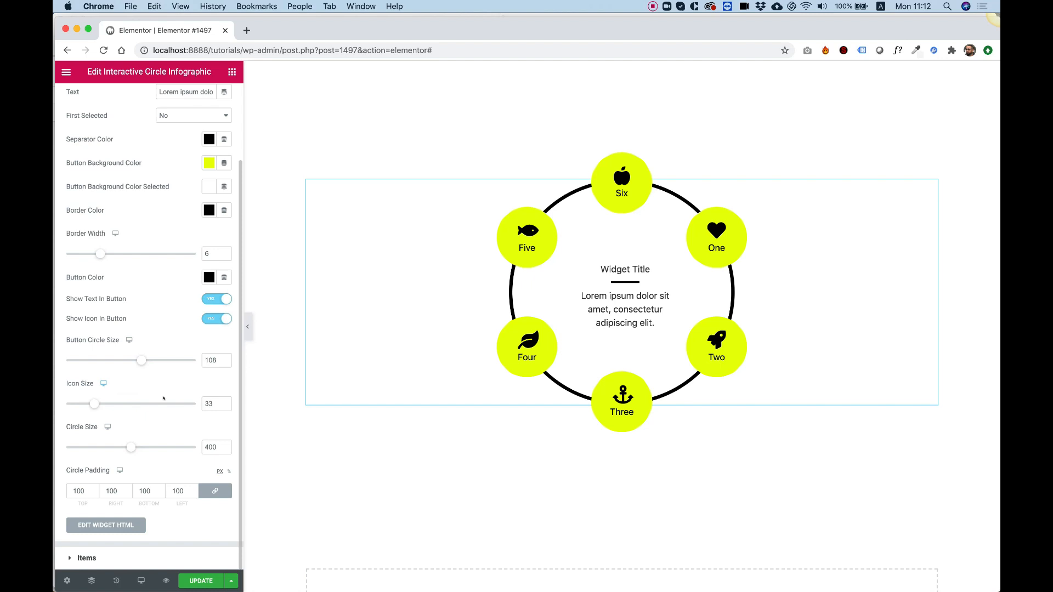
mouse_move(90, 425)
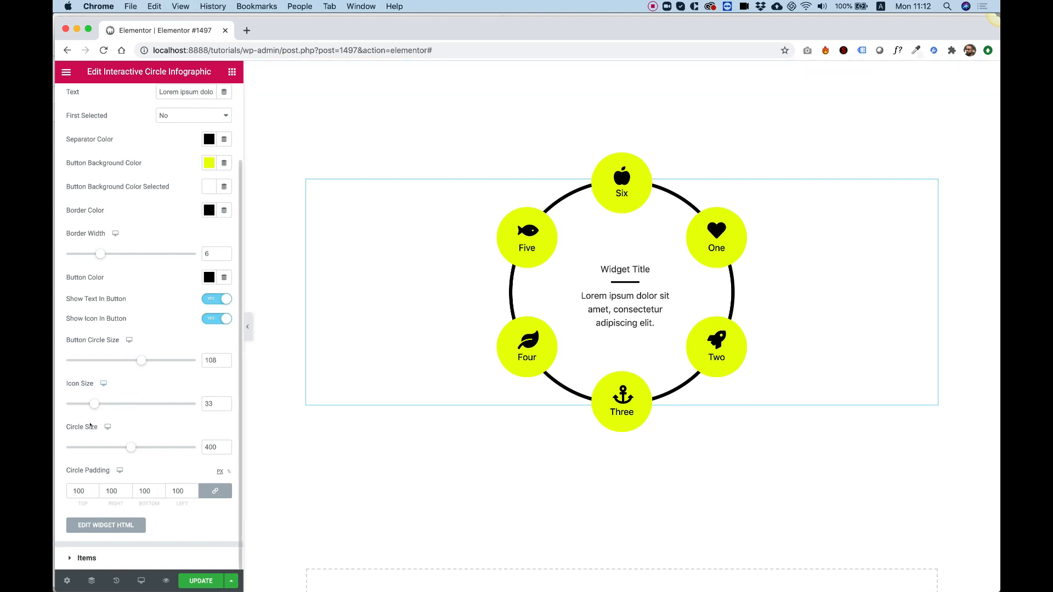
mouse_move(160, 382)
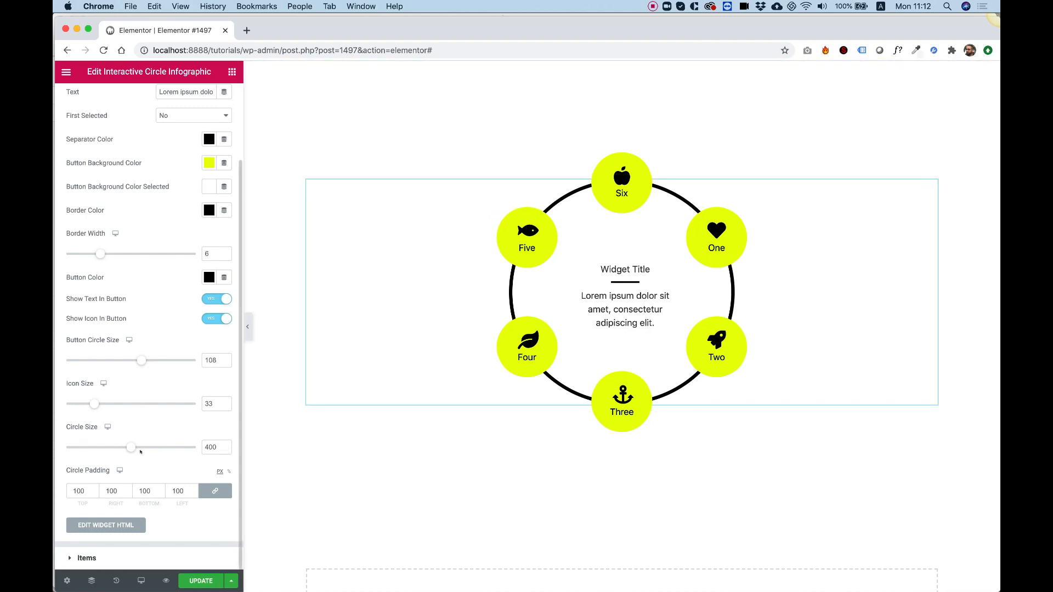
- Set the Circle Size to 500 so the black ring grows and buttons spread apart
click(210, 448)
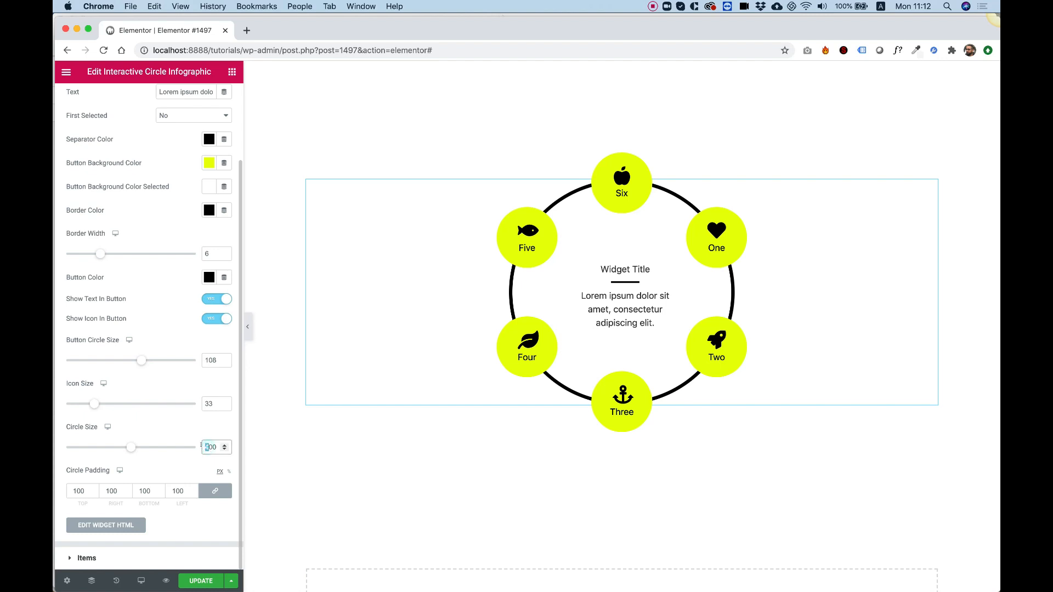
text(500)
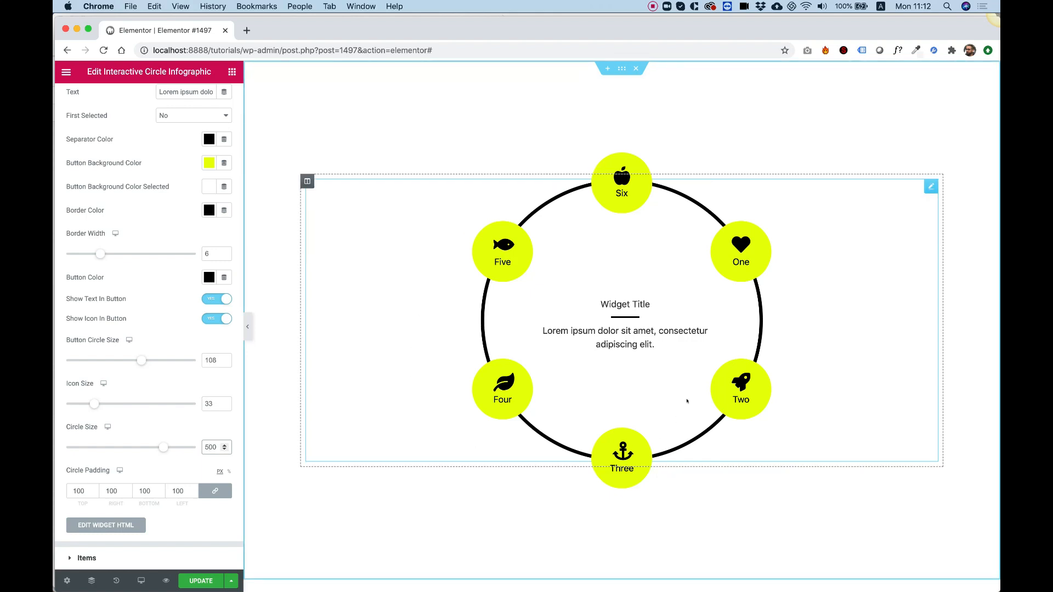
mouse_move(547, 307)
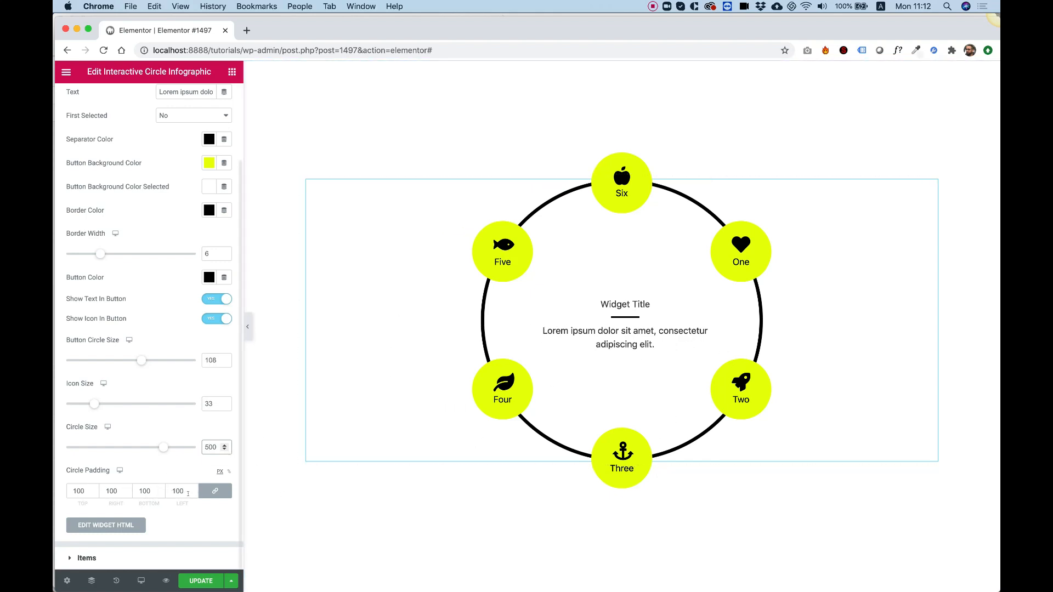
- Set the linked Circle Padding to about 130 on all sides, narrowing the centre text
click(177, 492)
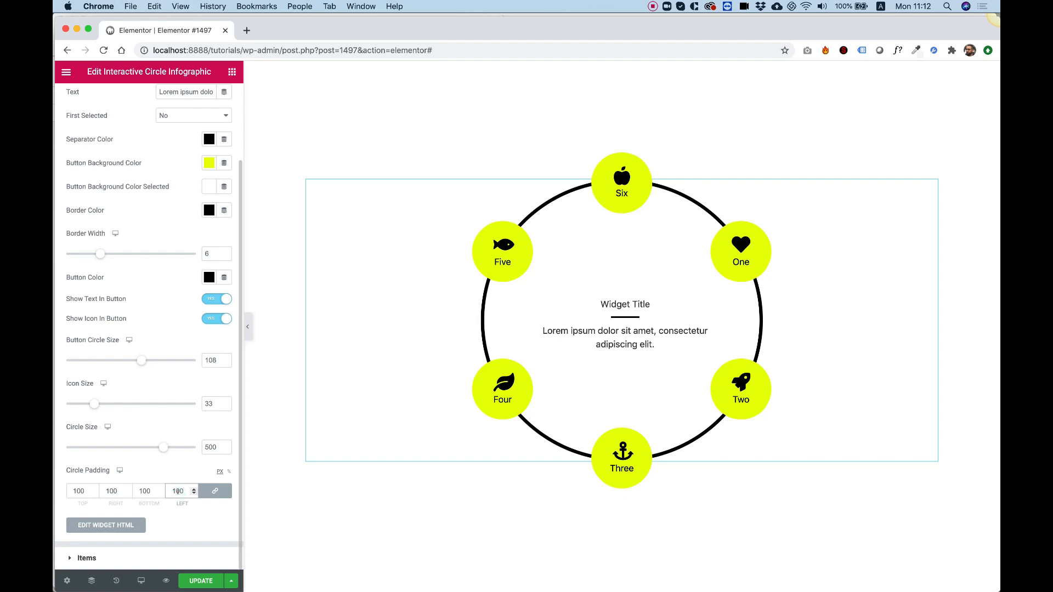
text(128)
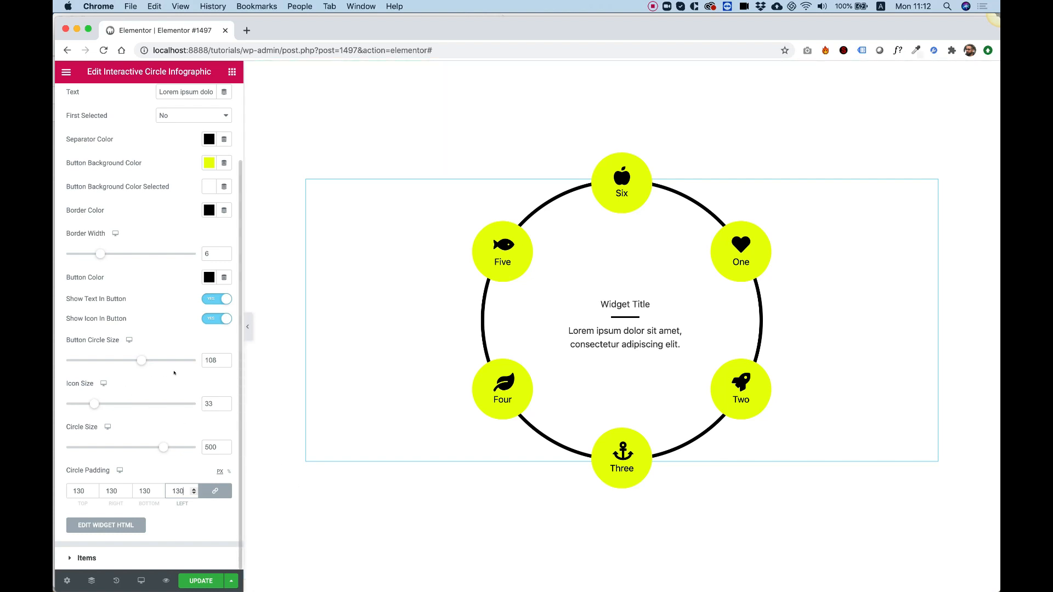
mouse_move(172, 516)
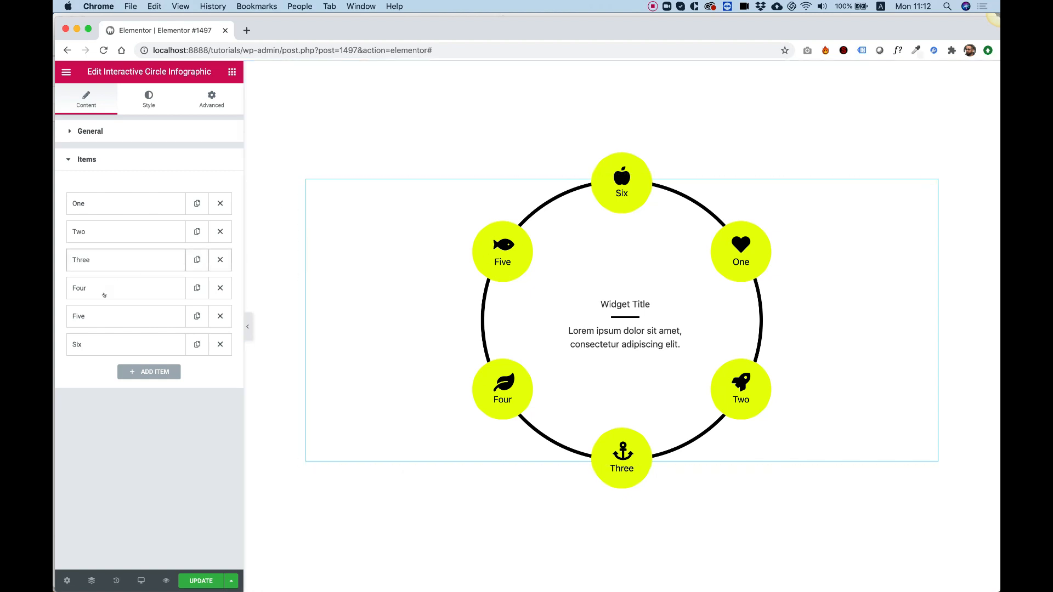
mouse_move(208, 345)
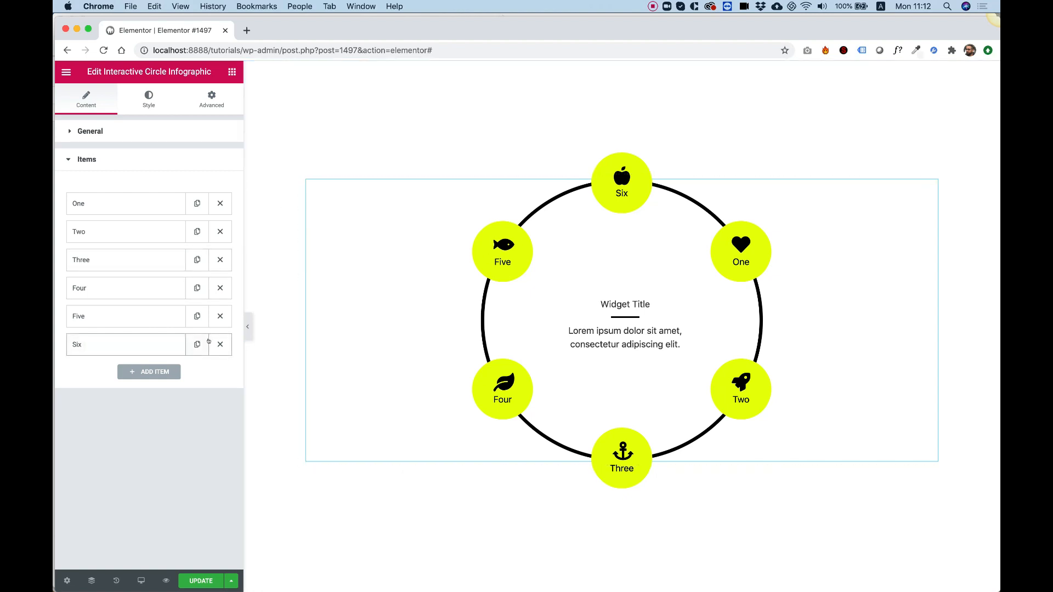
- Delete item Six from the Items list, leaving five buttons on the ring
click(220, 344)
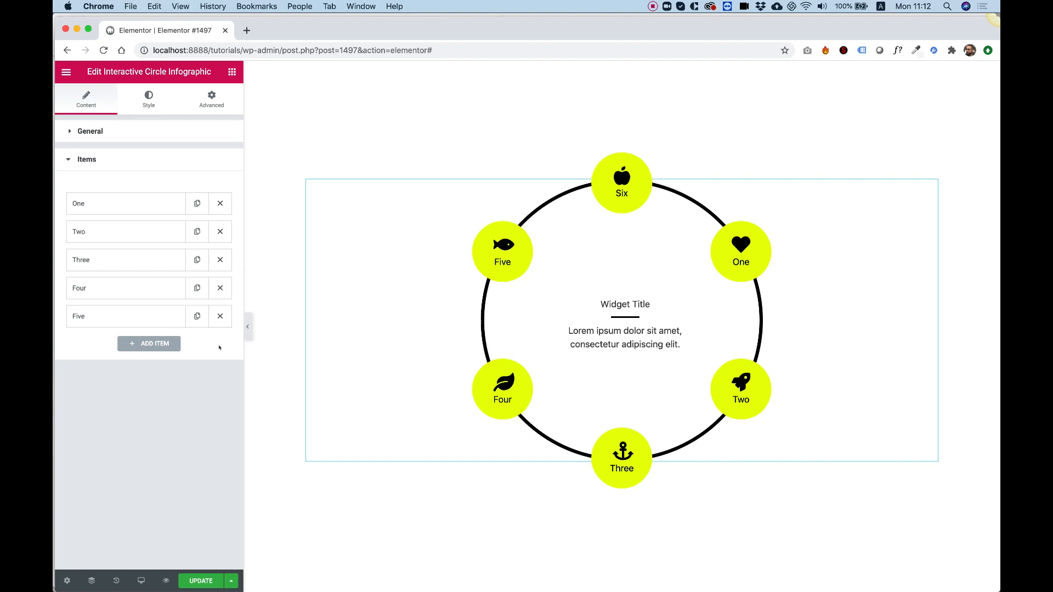
click(625, 319)
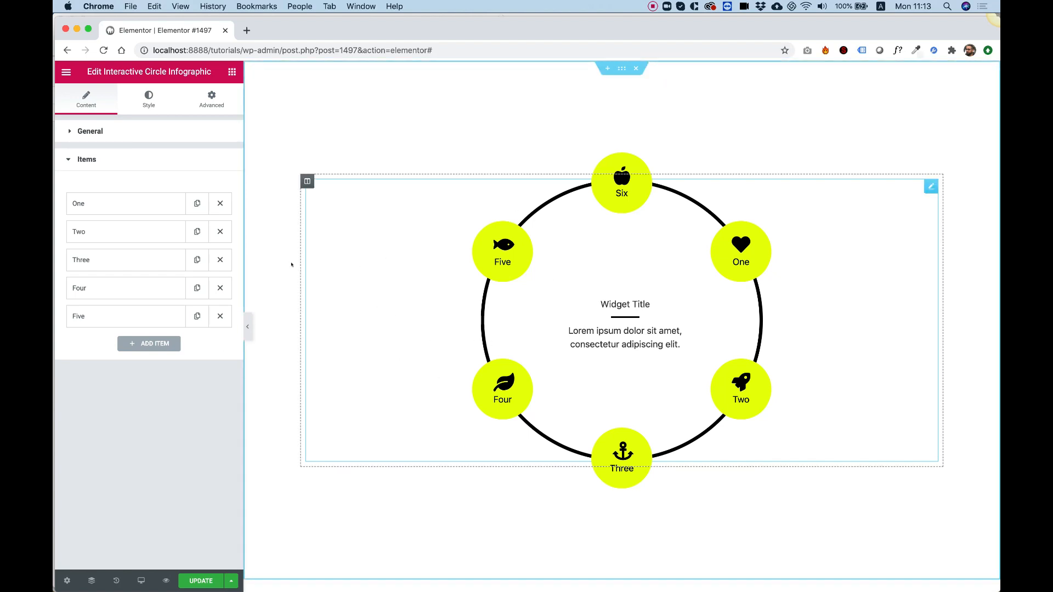
click(200, 582)
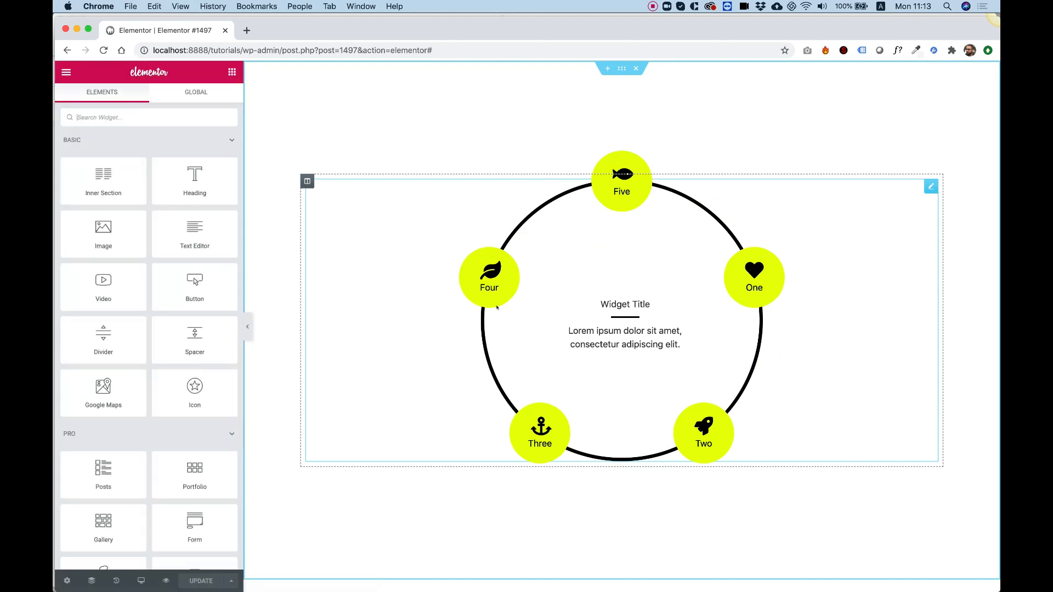
mouse_move(531, 373)
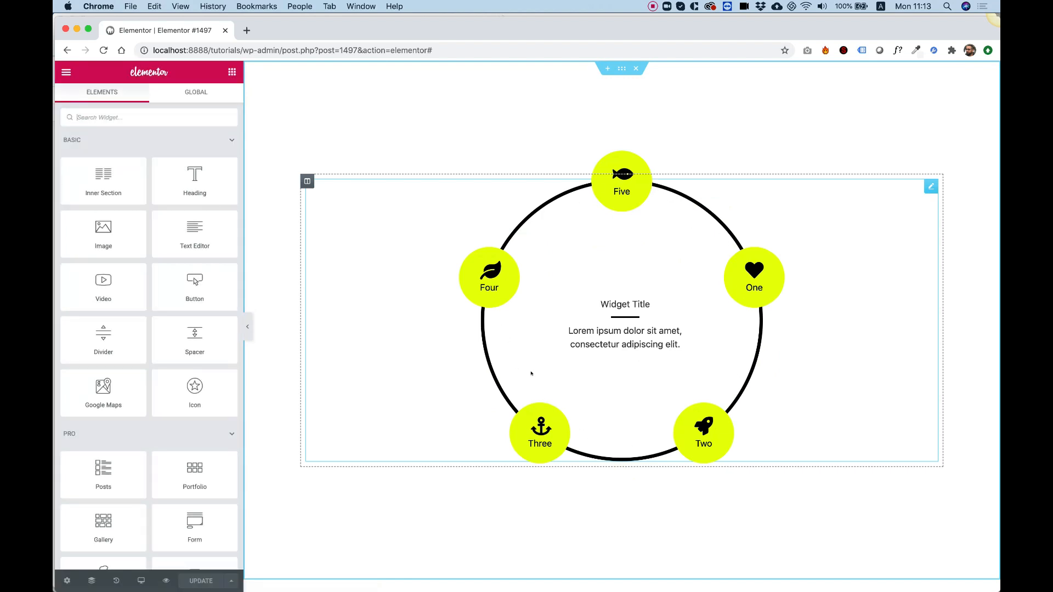
mouse_move(509, 310)
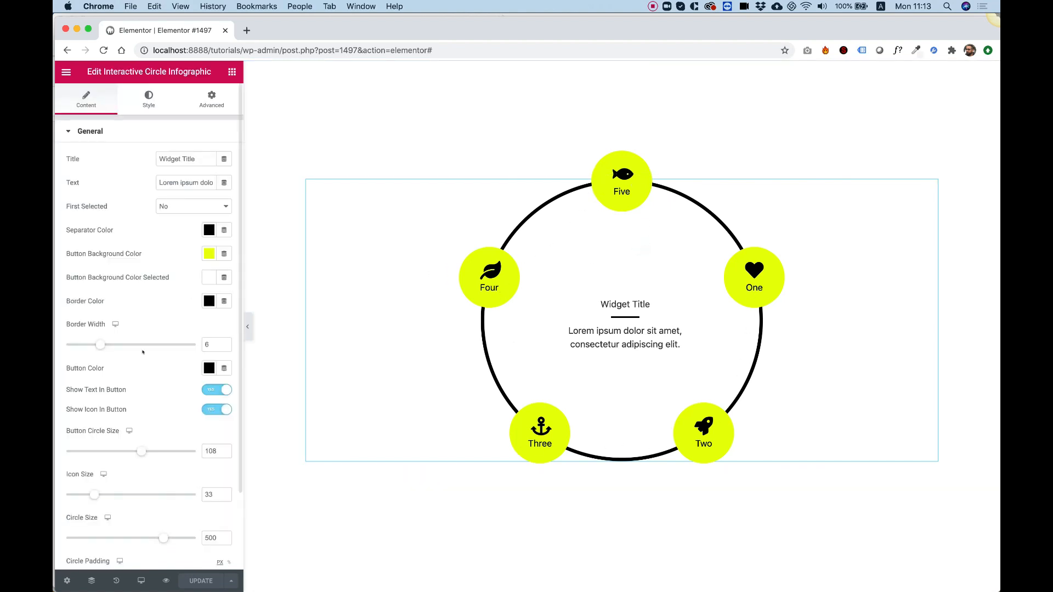
- With Four before Three, remove item One and duplicate item Two
click(88, 159)
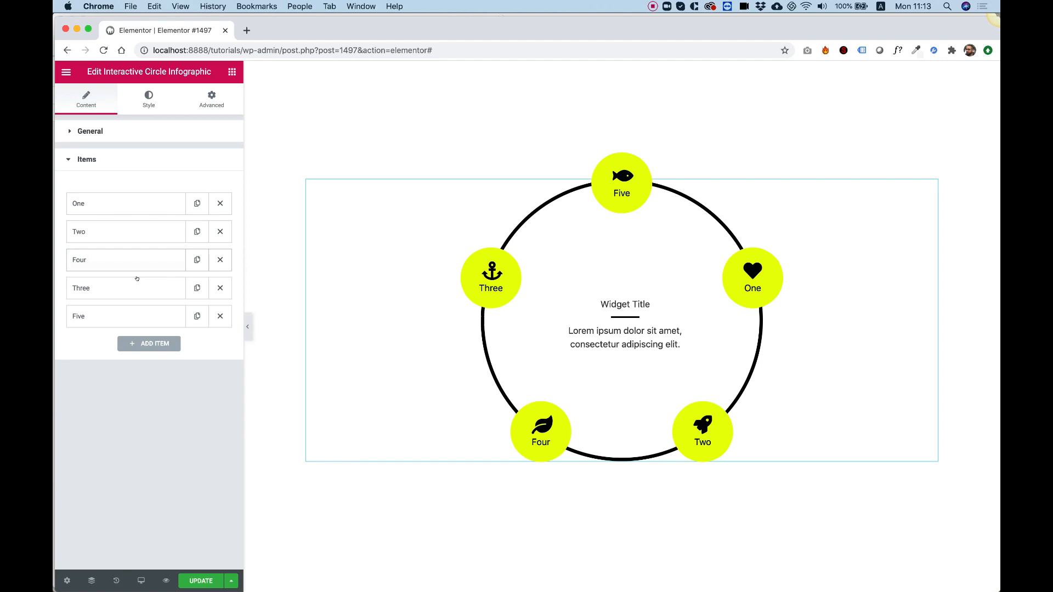
click(219, 204)
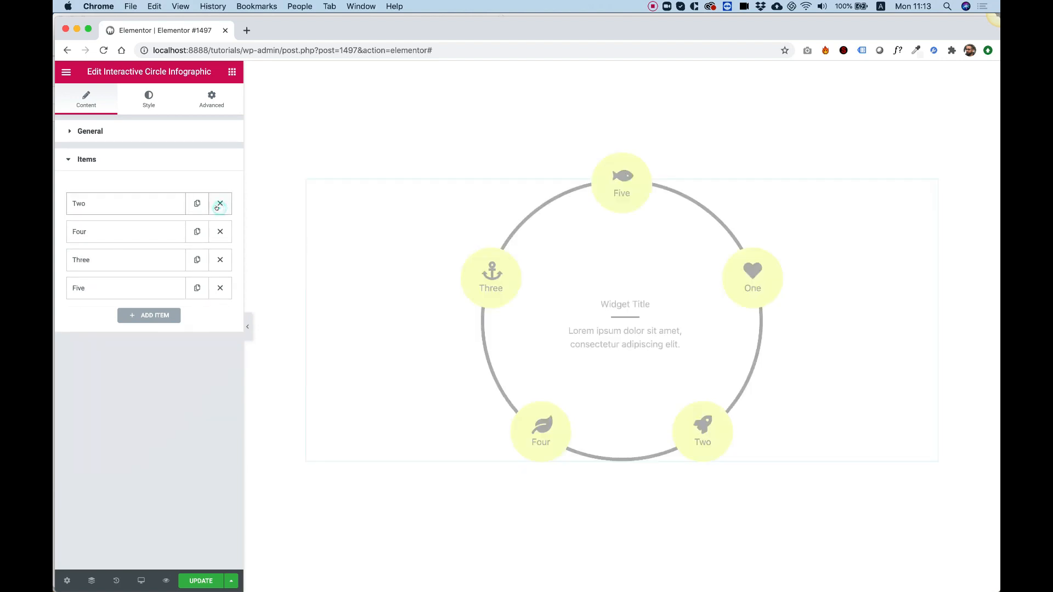
click(219, 204)
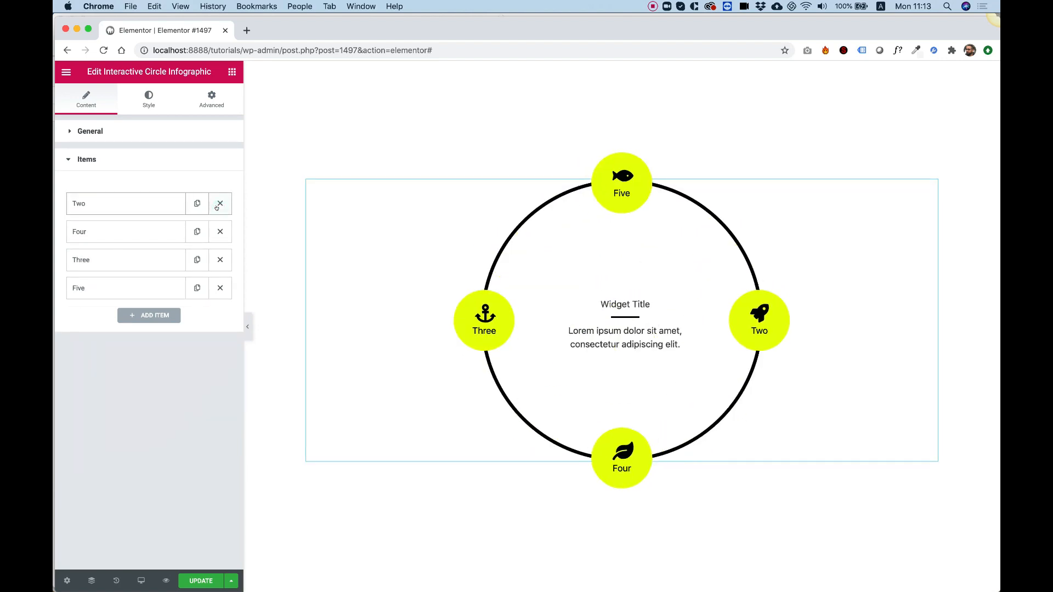
click(196, 204)
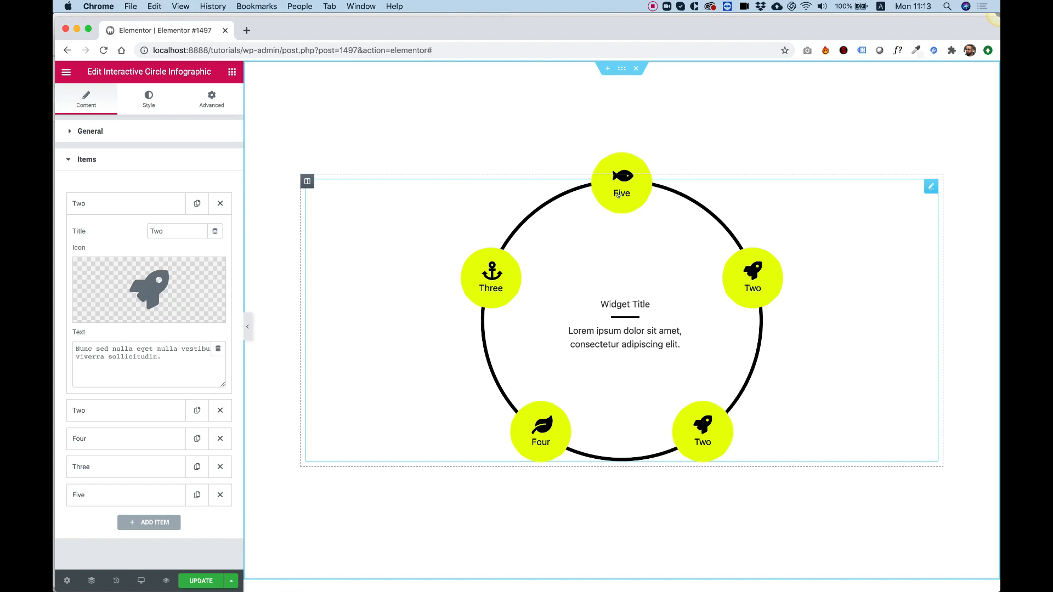
- Preview Five's description in the centre and begin replacing the first Two item's icon
click(621, 184)
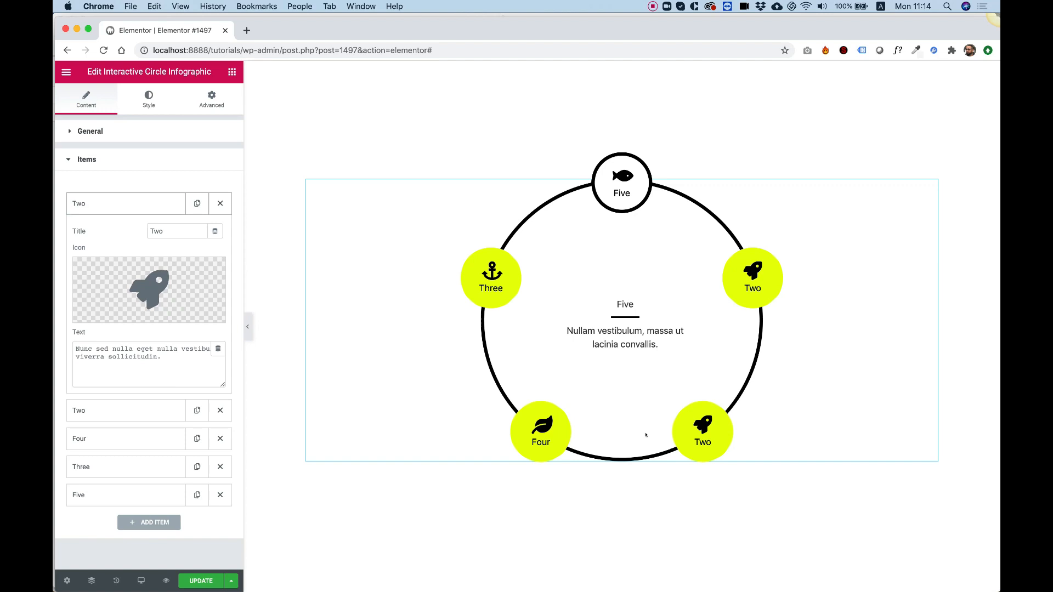
click(148, 288)
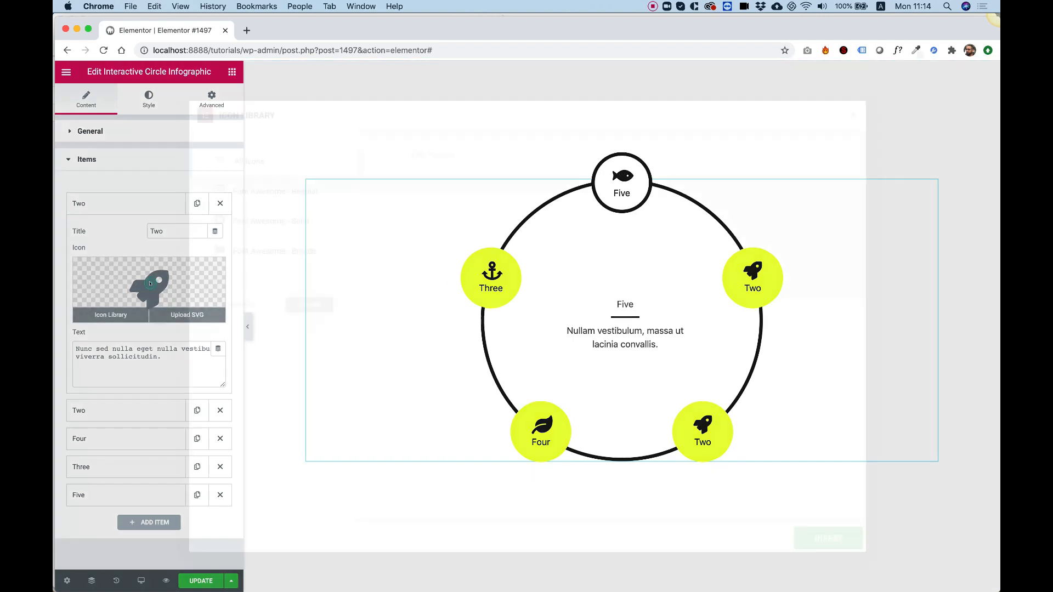
- Give the first Two item a seedling sprout icon instead of the rocket
click(110, 315)
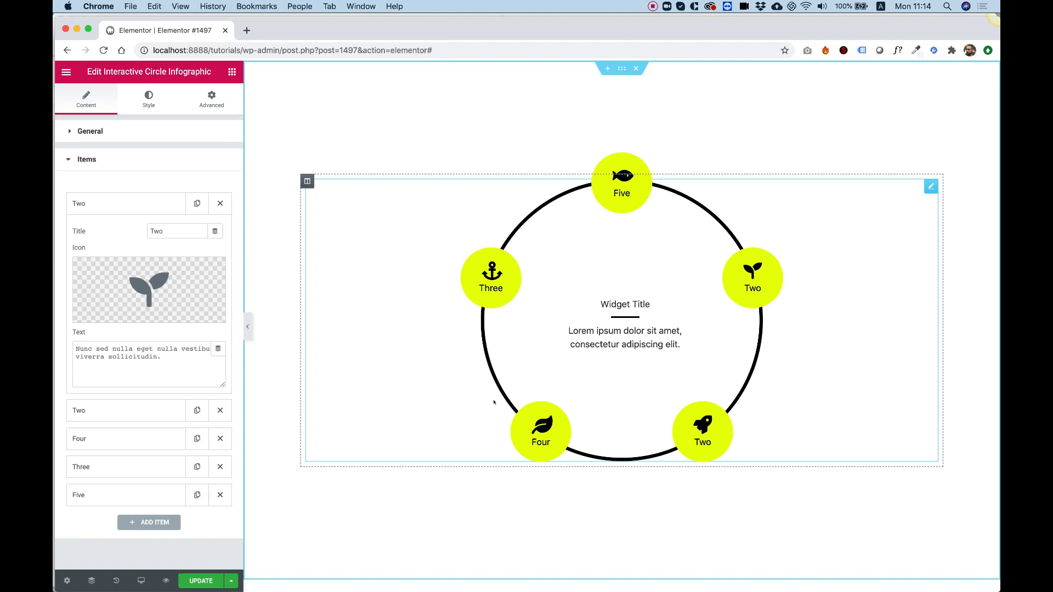
click(753, 277)
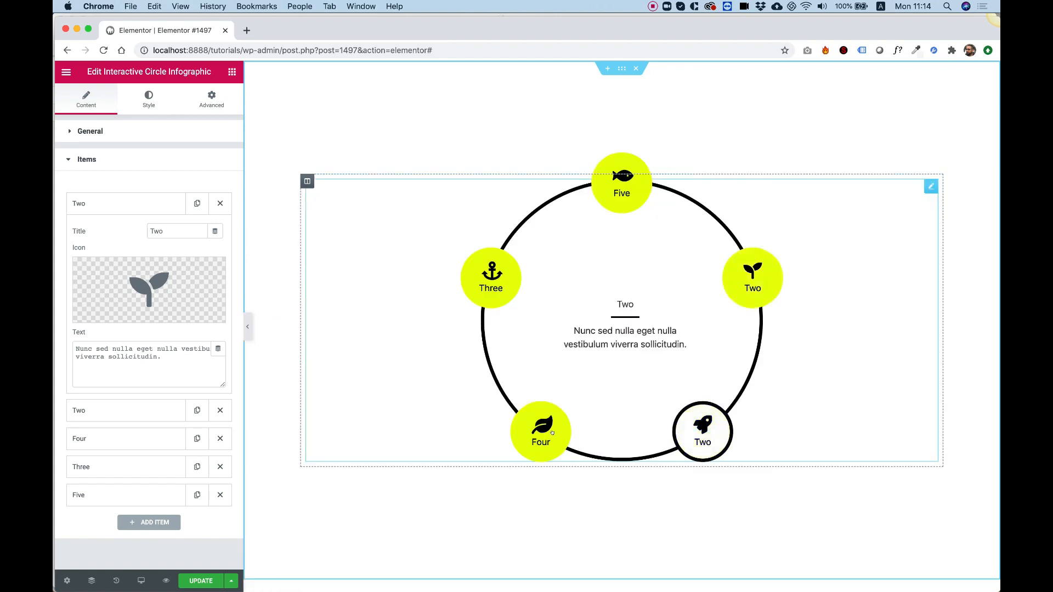
click(490, 278)
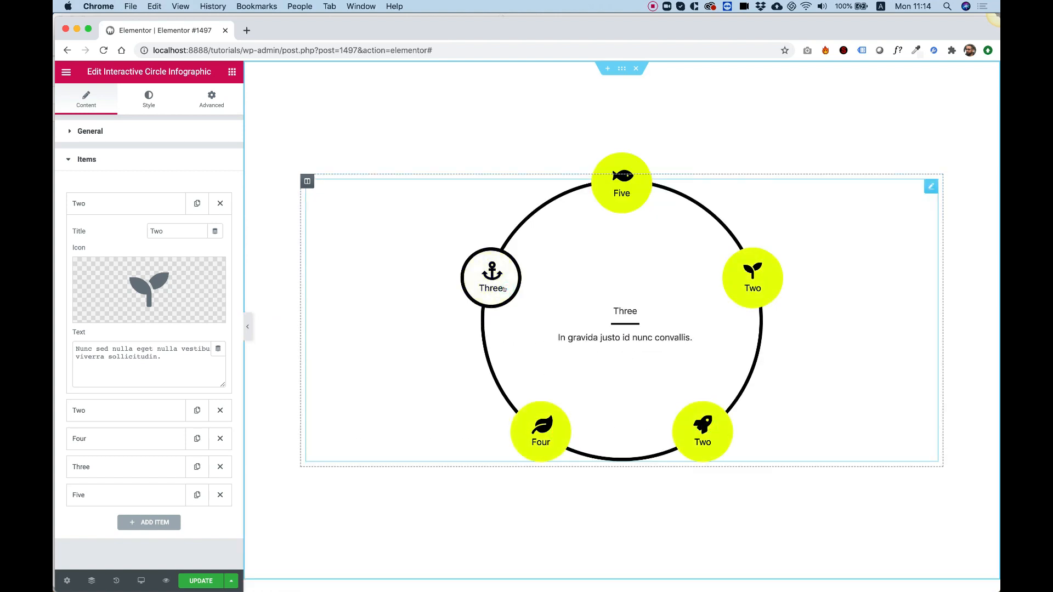